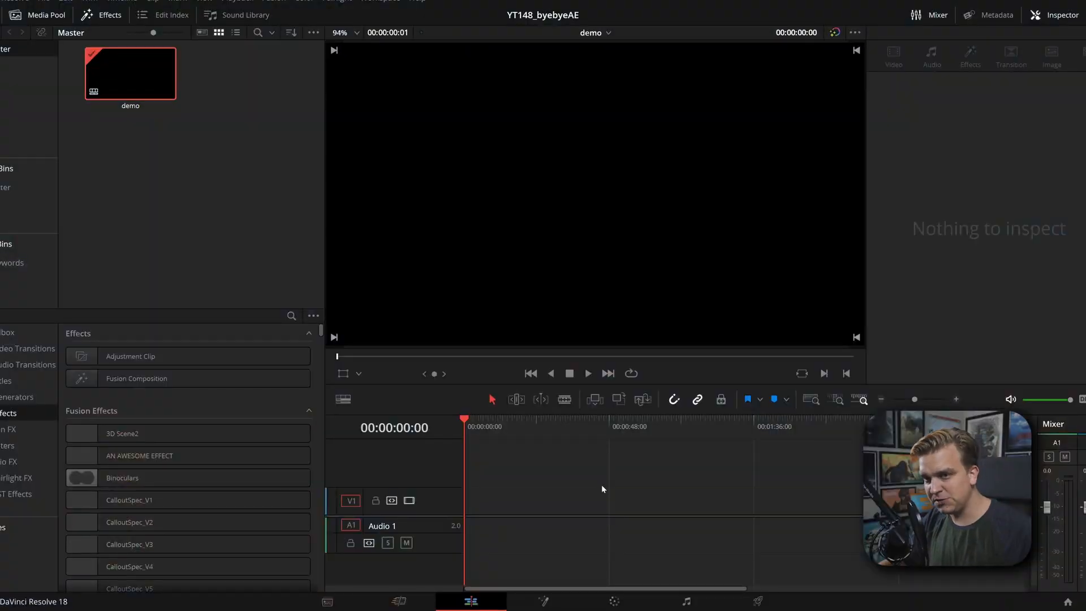
pyautogui.moveTo(414, 318)
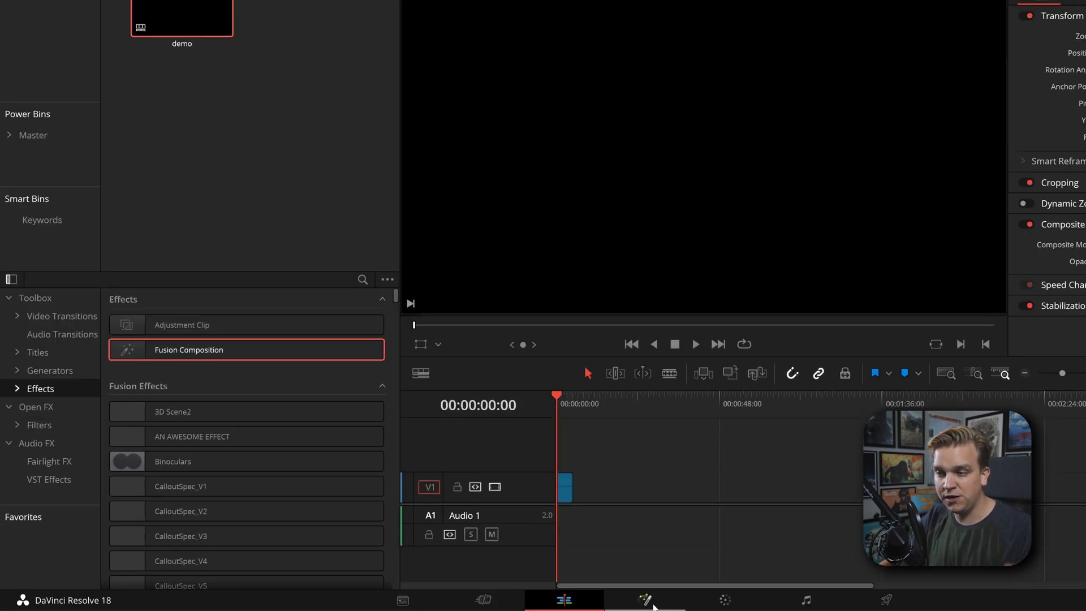
# Switch to the Fusion page to edit the new composition's node graph
pyautogui.click(644, 599)
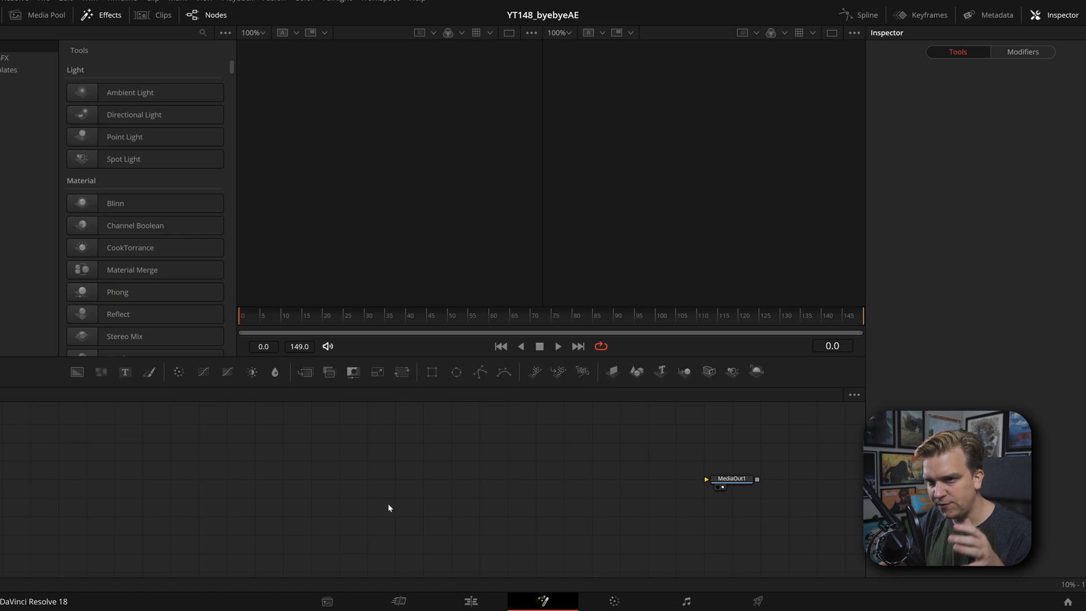
pyautogui.moveTo(76, 372)
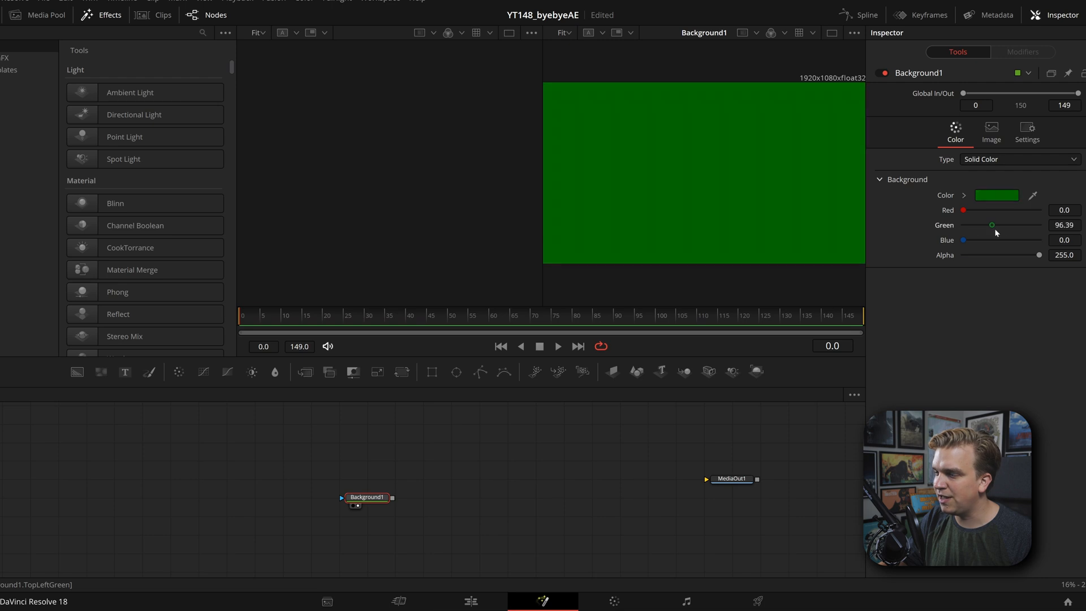
# Set the Background node's fill Type to Gradient
pyautogui.click(1017, 159)
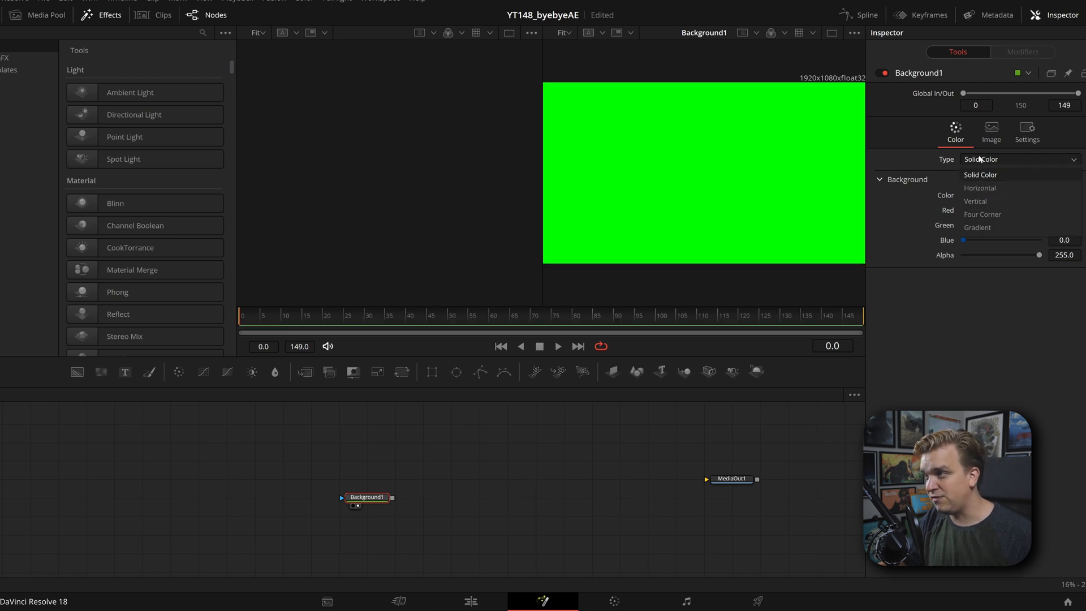
pyautogui.click(976, 228)
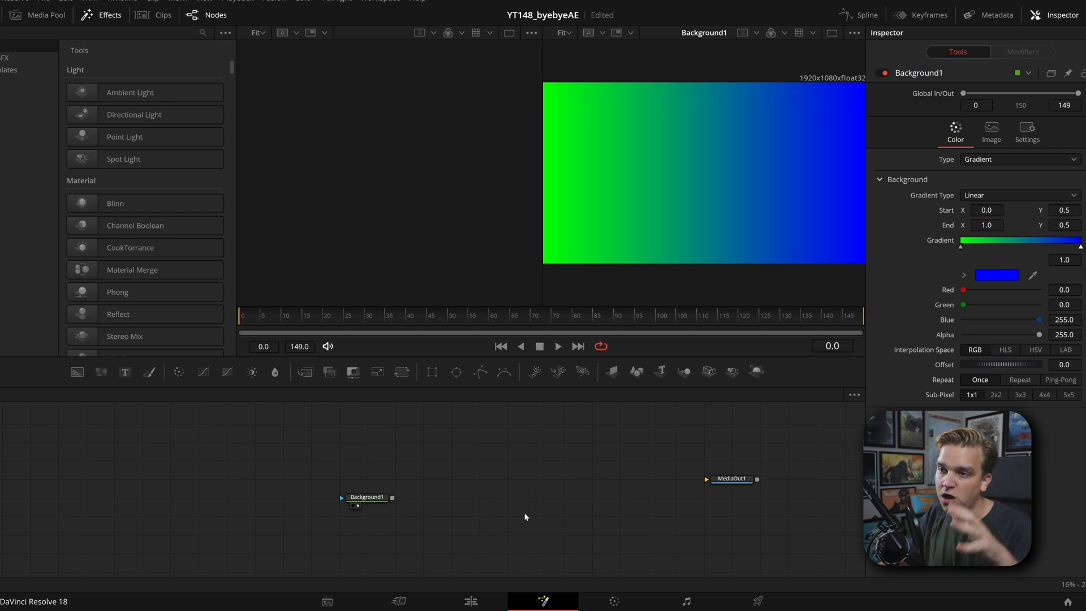
pyautogui.moveTo(342, 511)
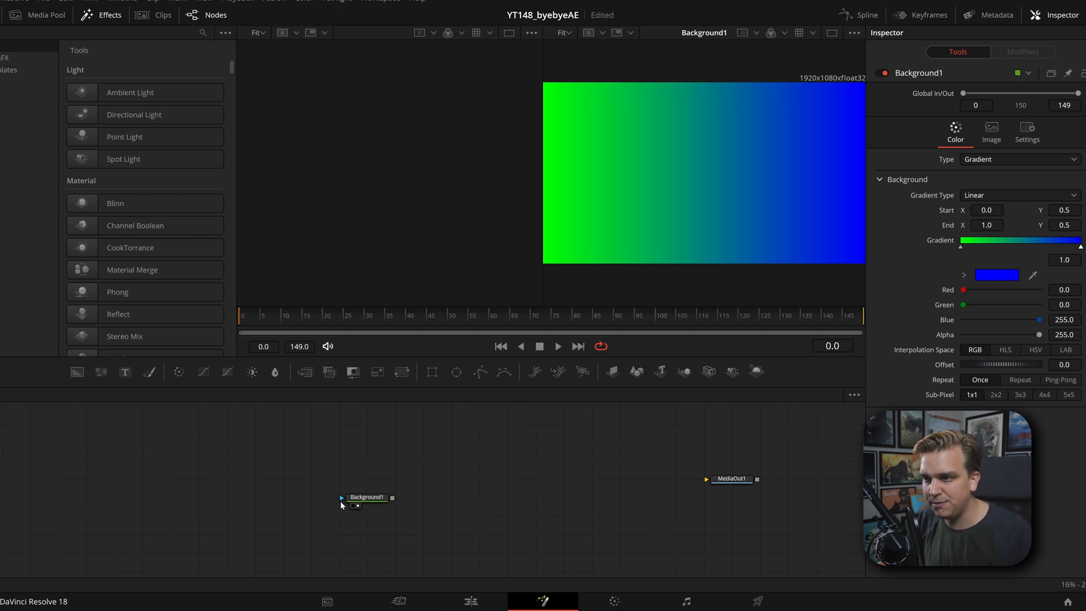
pyautogui.moveTo(456, 372)
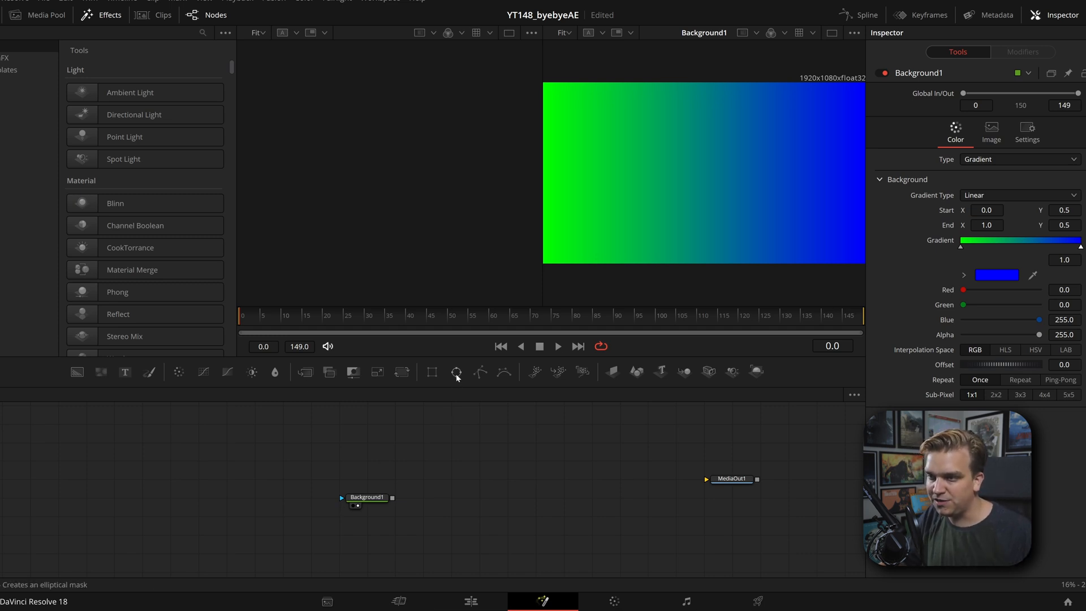
pyautogui.moveTo(456, 372)
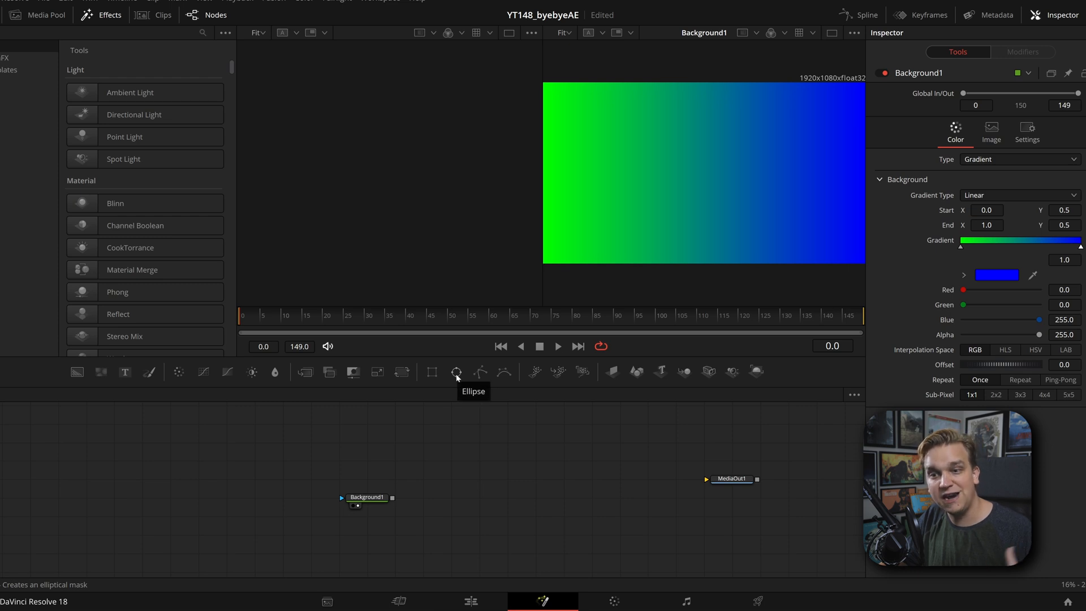
# Add an Ellipse mask to Background1 and make it a non-solid outline
pyautogui.click(456, 372)
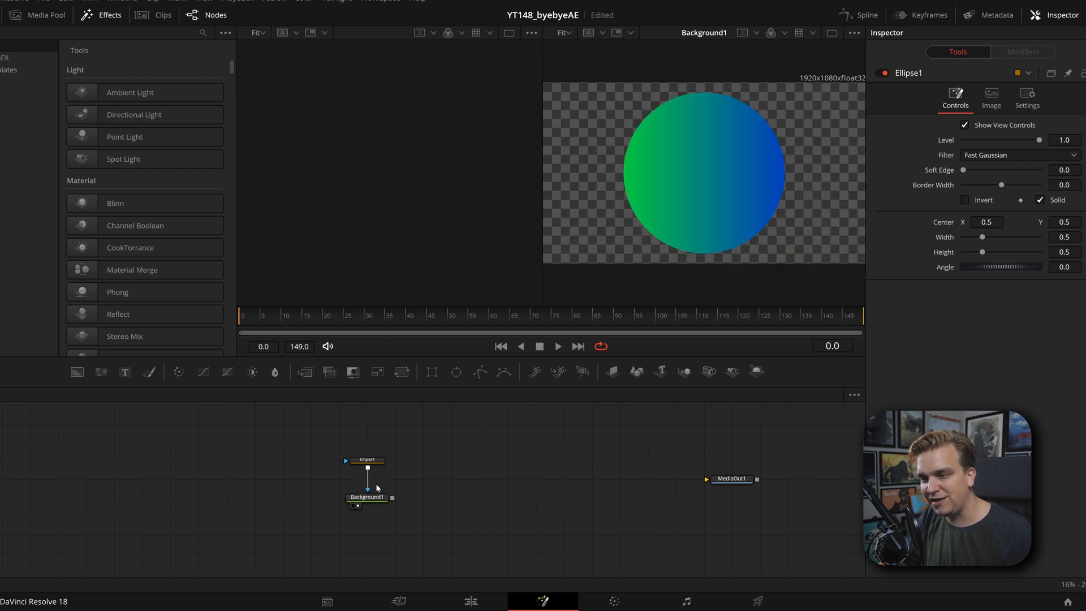
pyautogui.moveTo(647, 119)
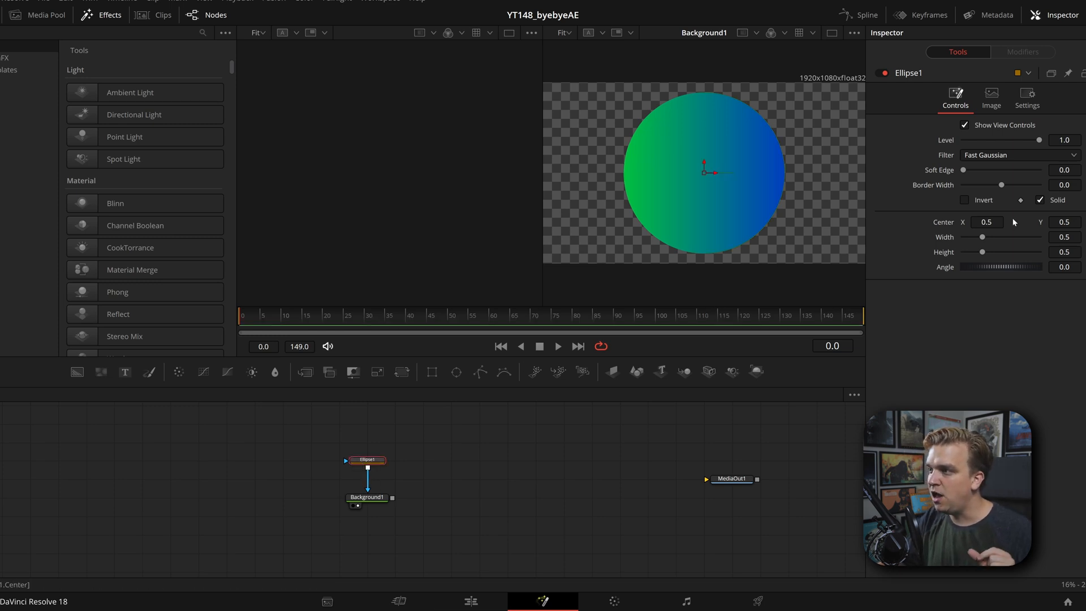
pyautogui.click(1041, 199)
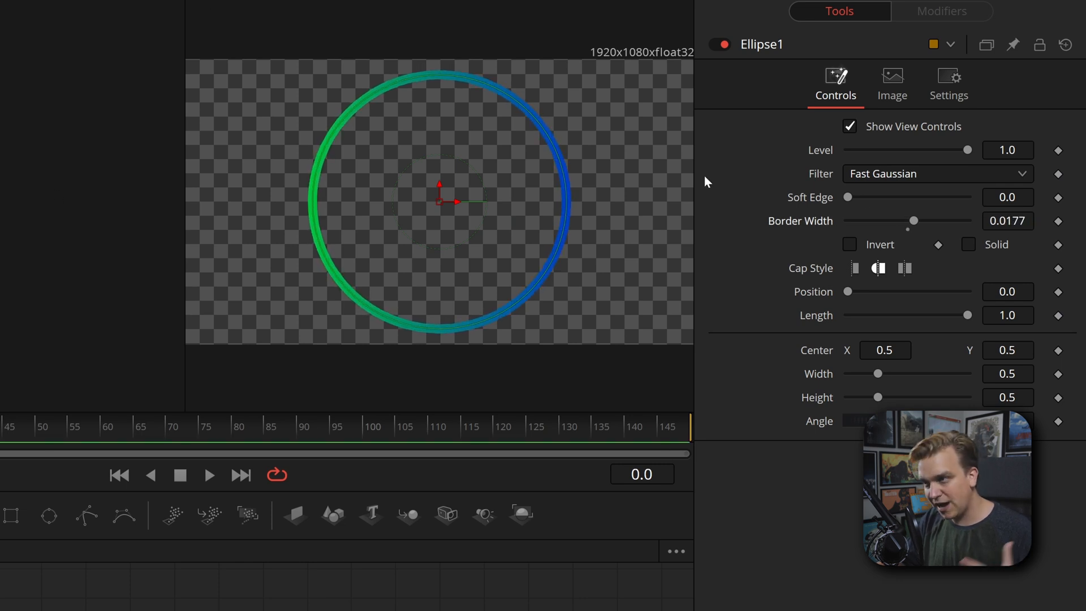
pyautogui.moveTo(921, 291)
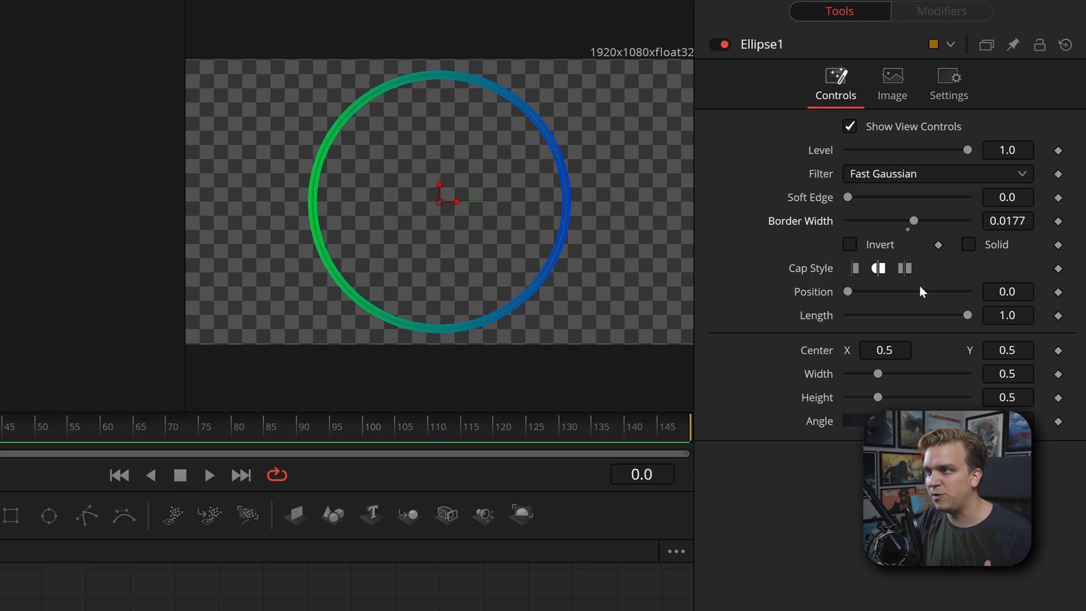
pyautogui.moveTo(811, 278)
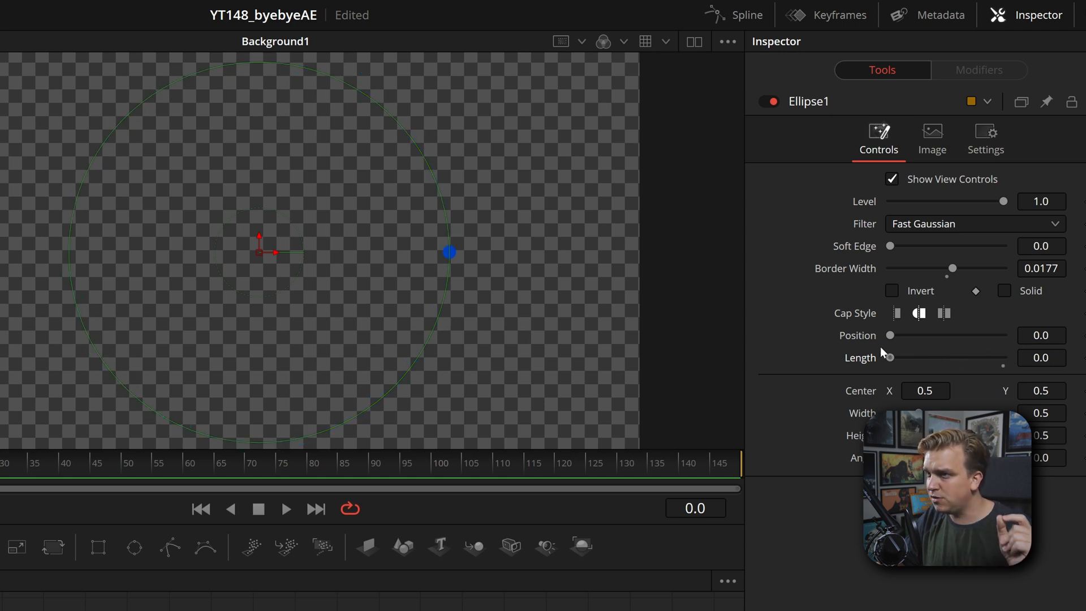
pyautogui.moveTo(428, 229)
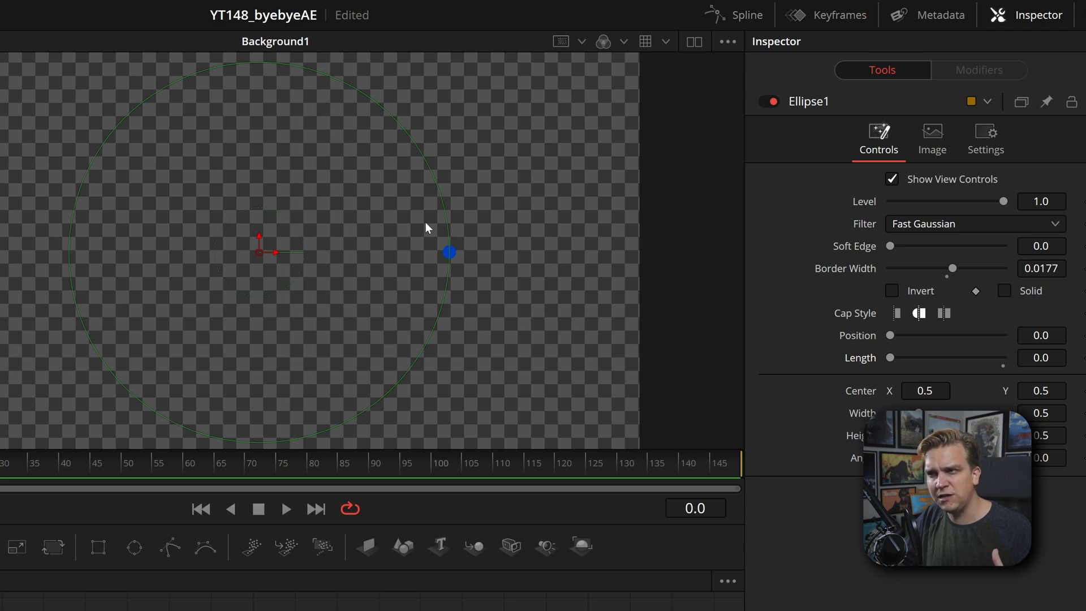
pyautogui.moveTo(898, 330)
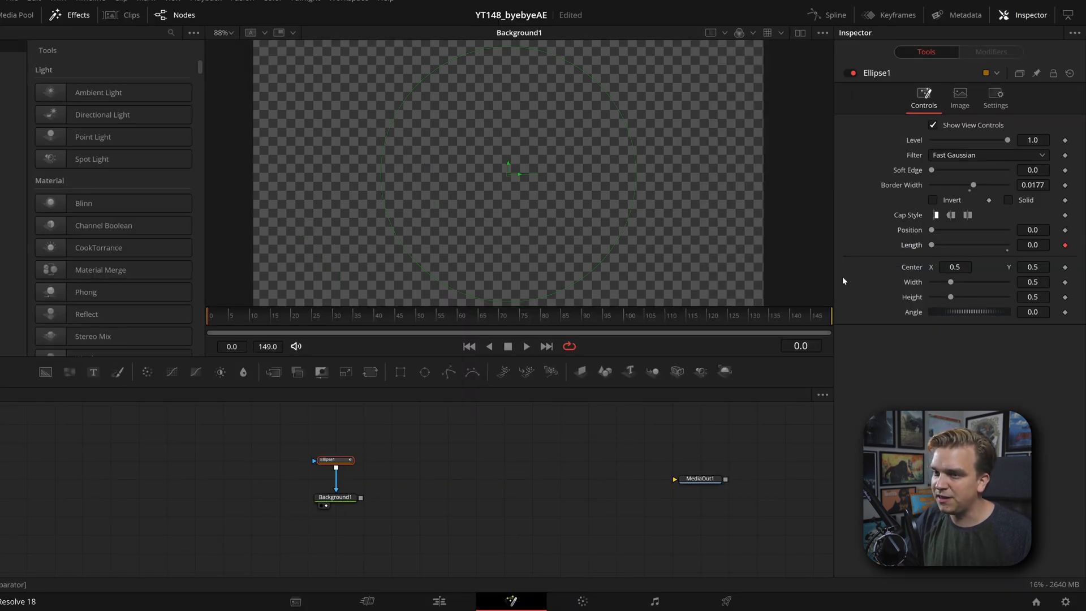
# Keyframe the ring fully drawn at frame 69 and remove the Ellipse1 Position animation
pyautogui.click(377, 315)
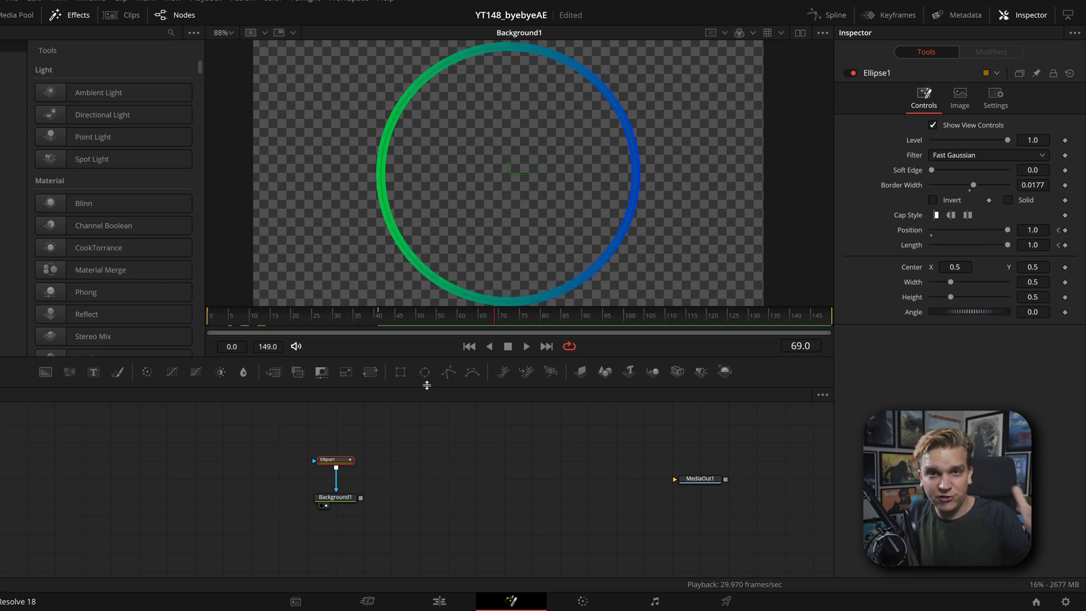
pyautogui.moveTo(330, 355)
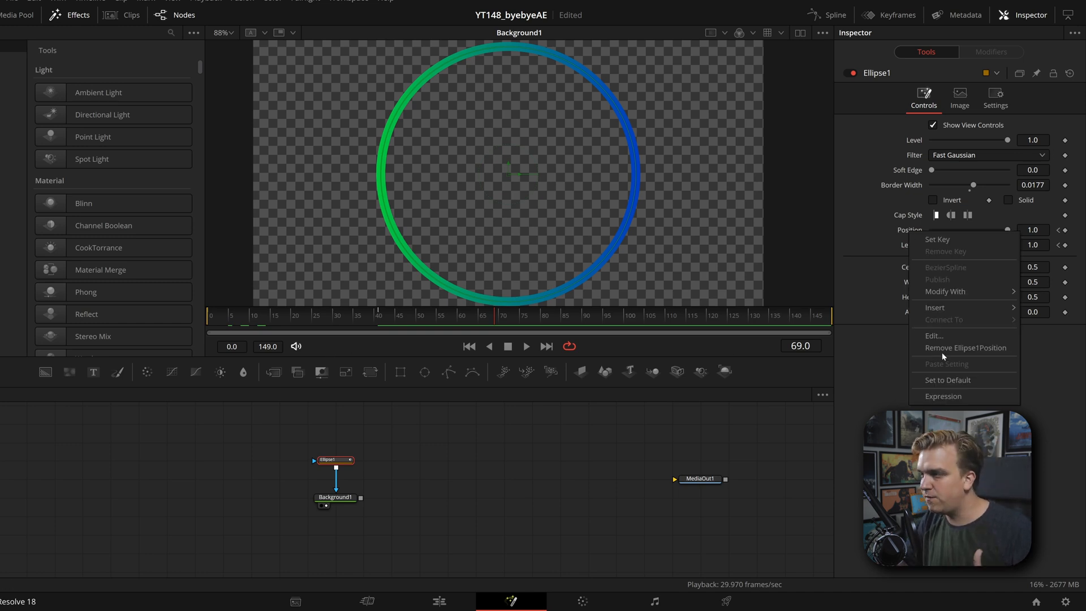
pyautogui.click(965, 347)
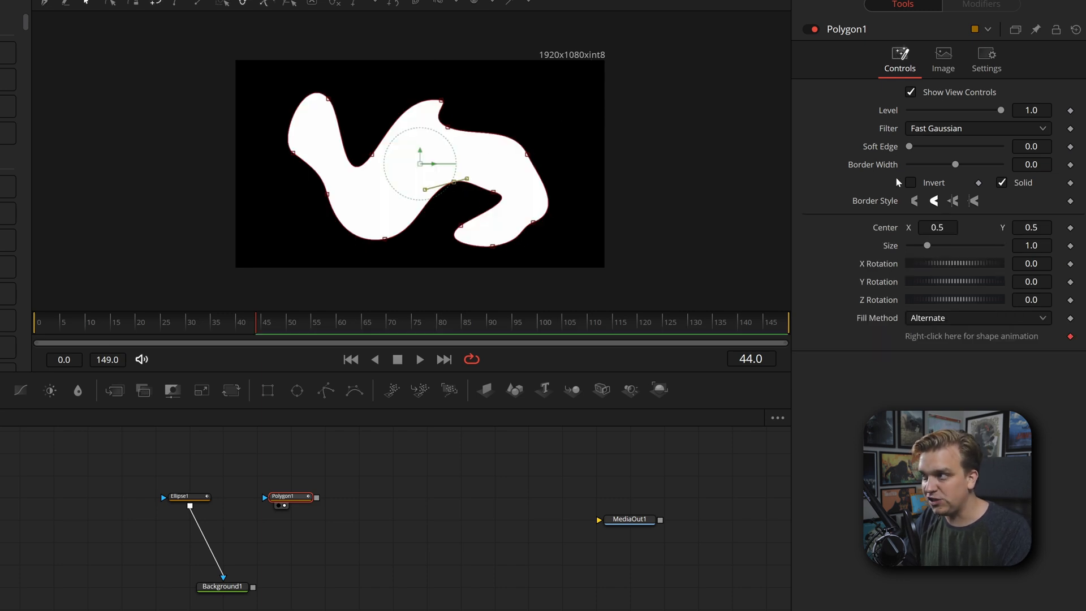
# Make the Polygon mask an outline stroke and connect it as Background1's mask
pyautogui.click(1001, 182)
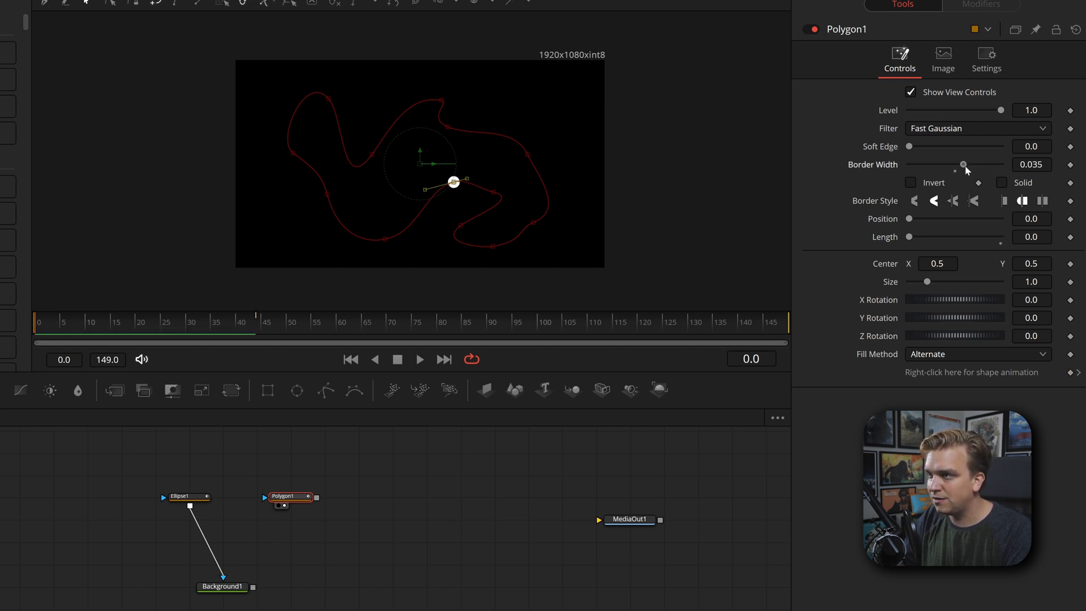
pyautogui.moveTo(1002, 205)
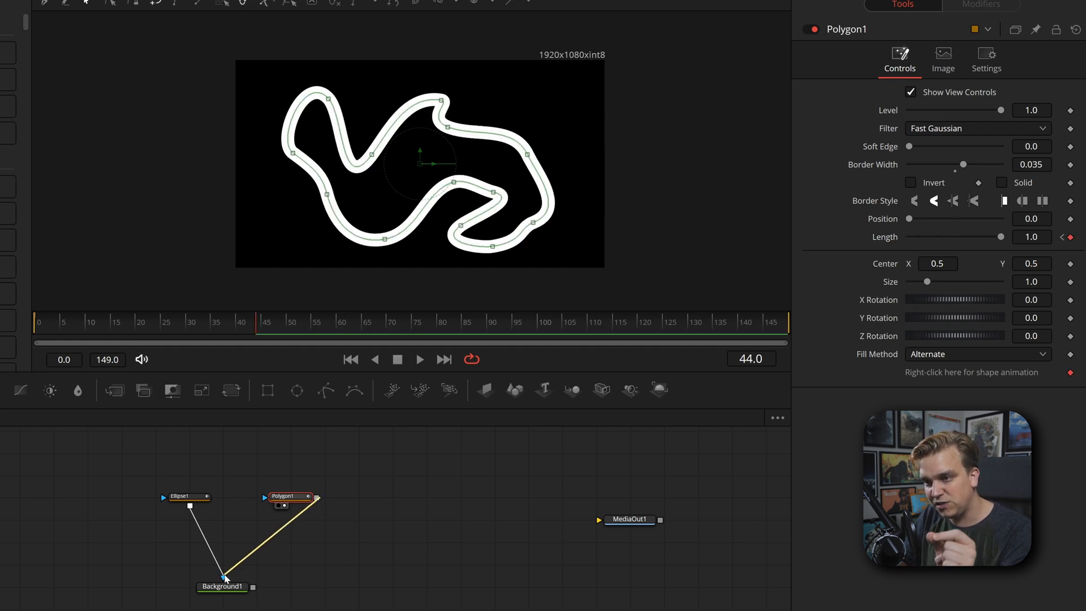
pyautogui.click(223, 587)
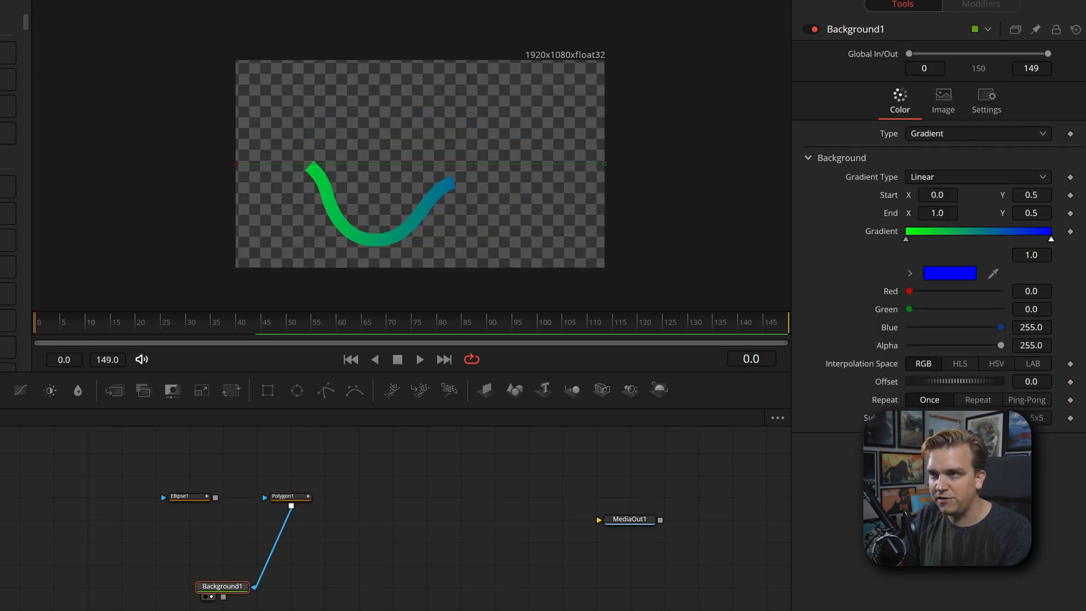
pyautogui.click(292, 321)
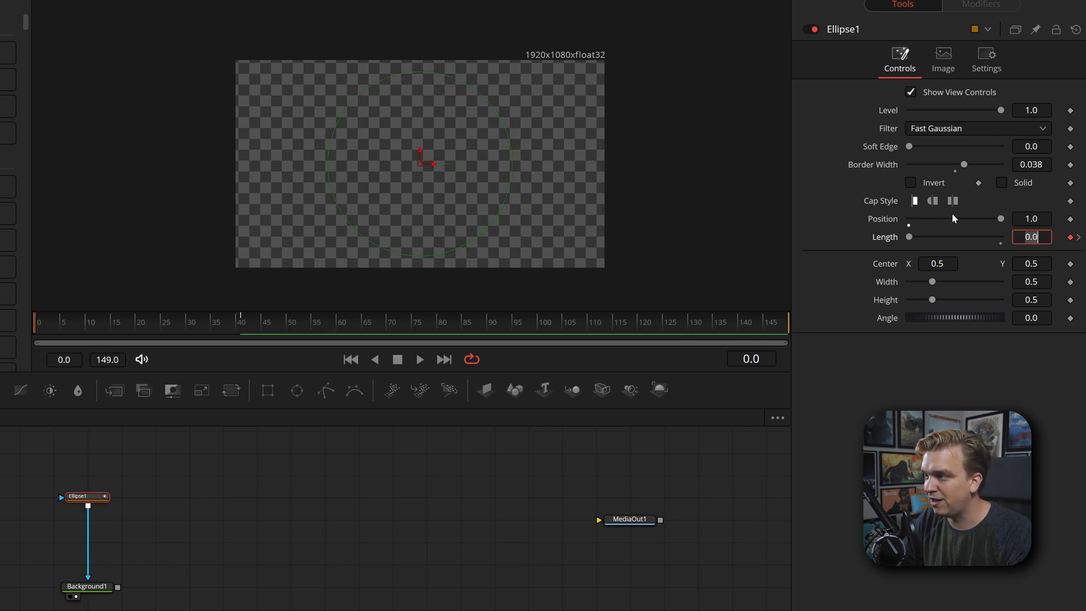
# Show the Spline editor with the Length curve and its curve-listing options menu
pyautogui.write('0.024390')
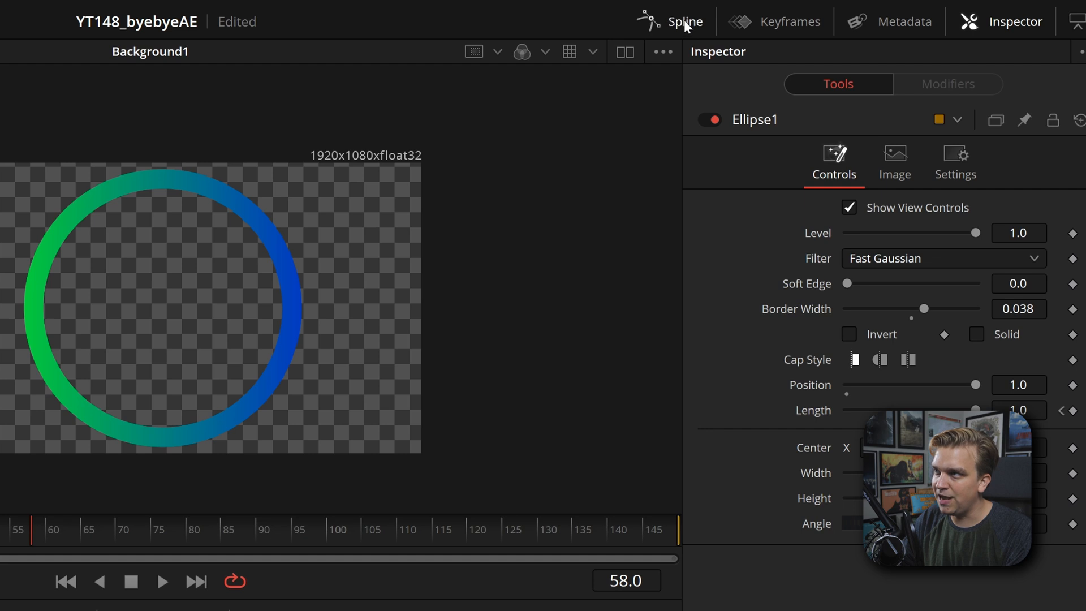
pyautogui.click(683, 22)
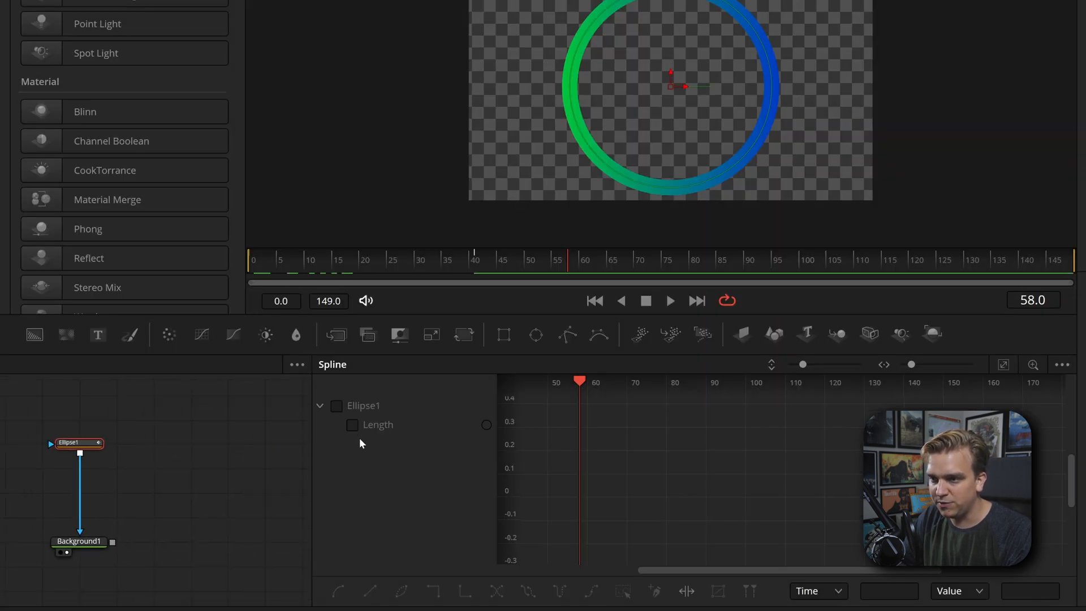
pyautogui.click(336, 405)
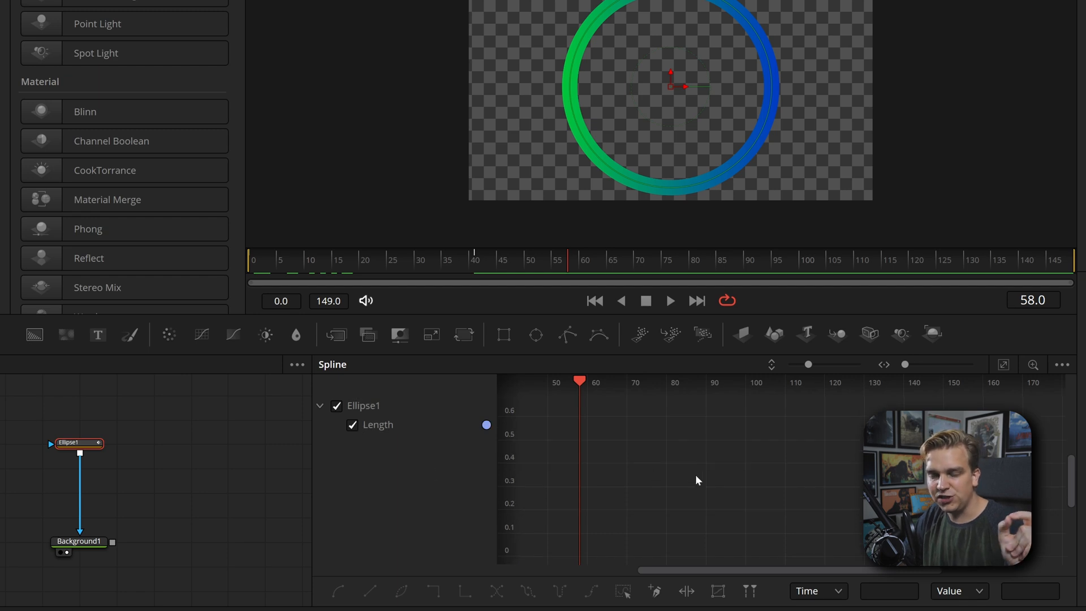
pyautogui.click(1062, 365)
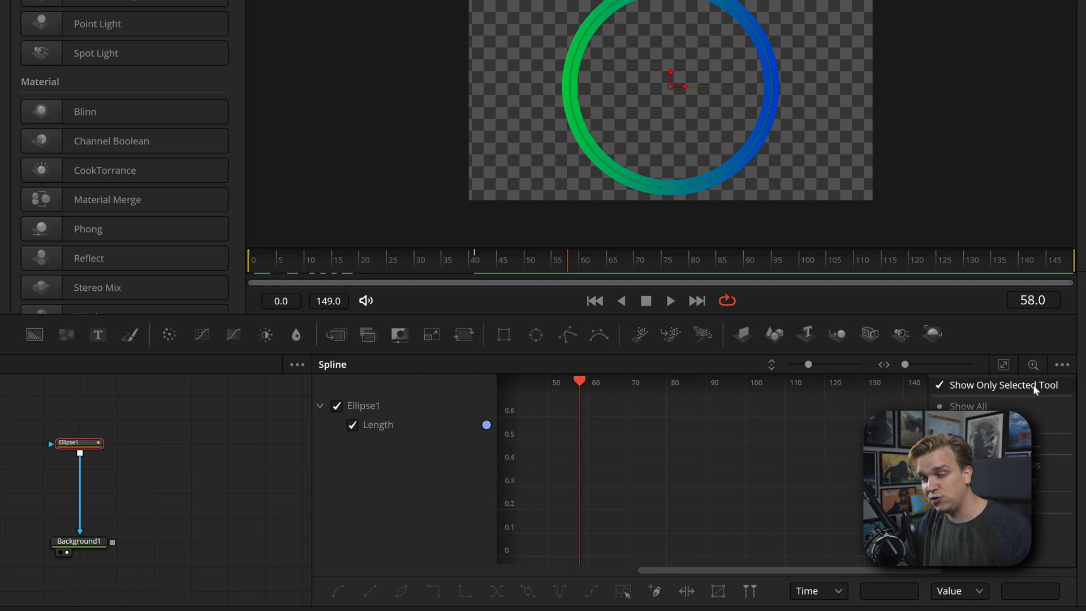
pyautogui.moveTo(133, 530)
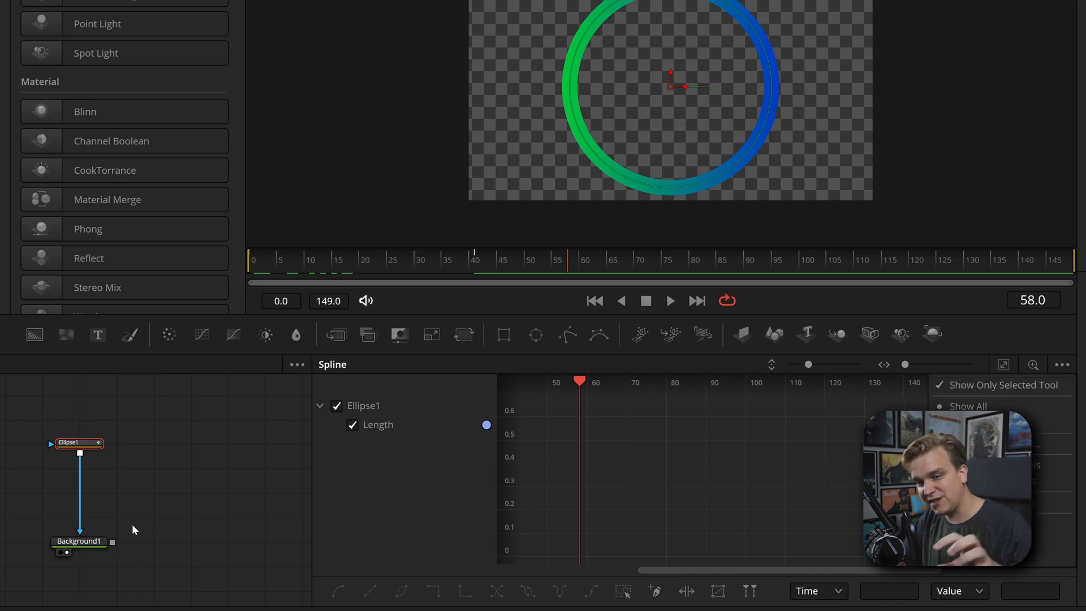
pyautogui.moveTo(20, 551)
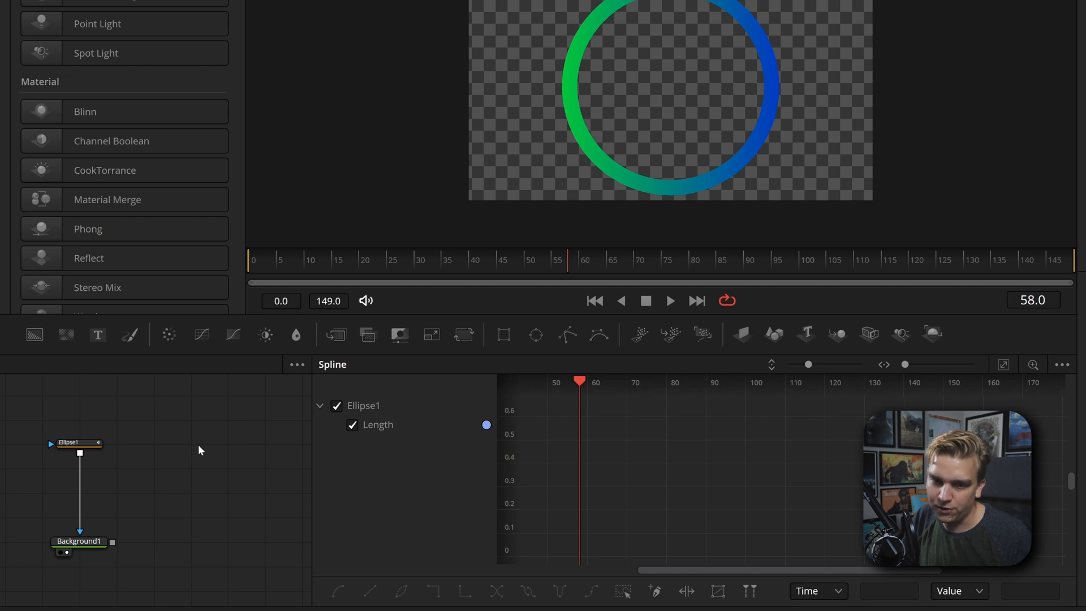
pyautogui.moveTo(687, 461)
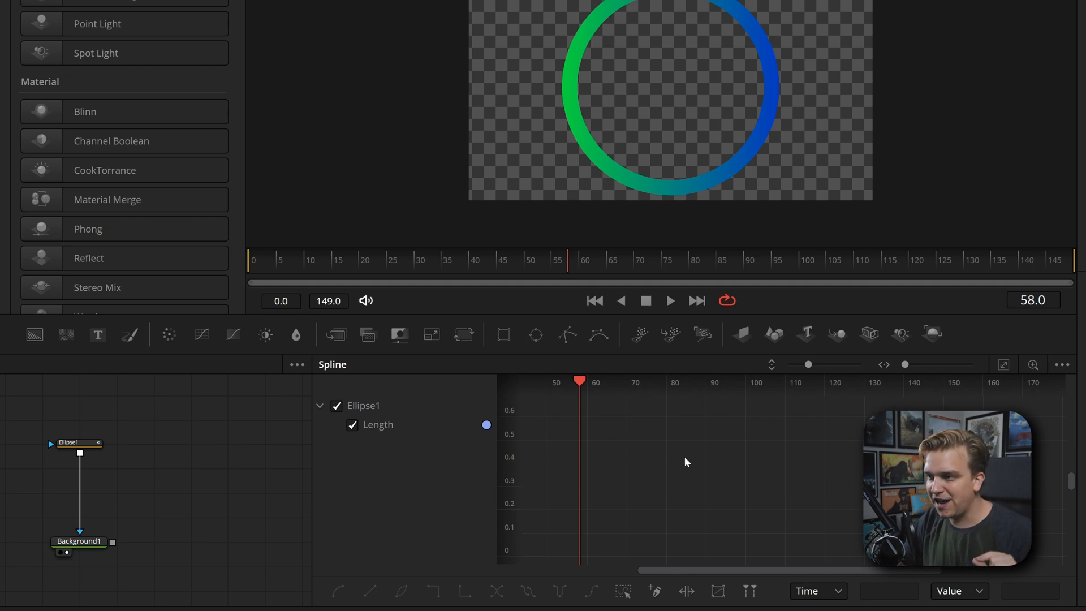
pyautogui.moveTo(1003, 366)
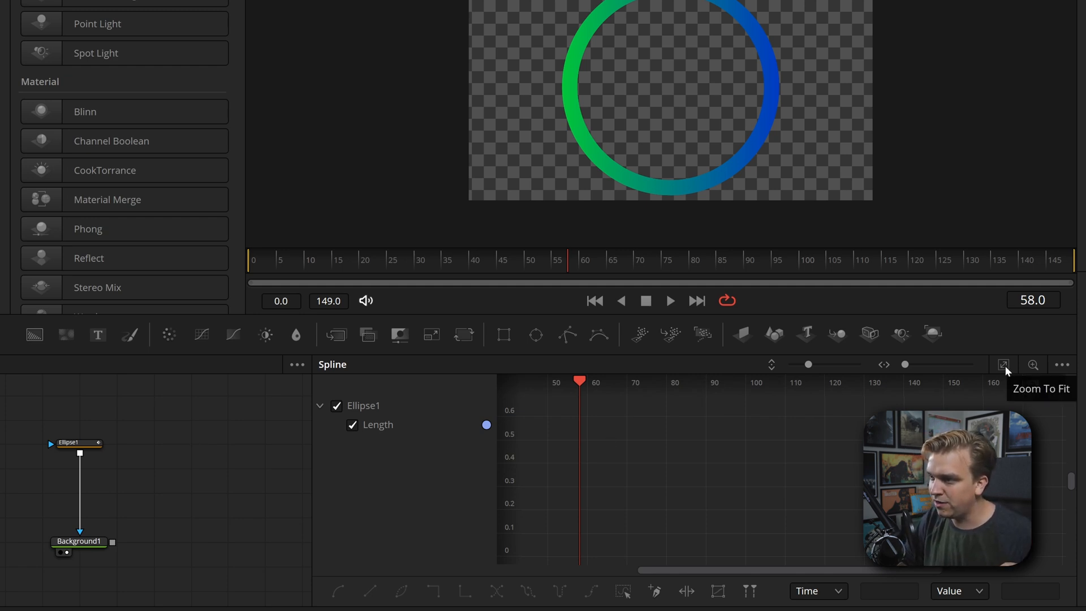
# Fit and smooth the Length keyframes into an S-curve ending at 1.0
pyautogui.click(1003, 366)
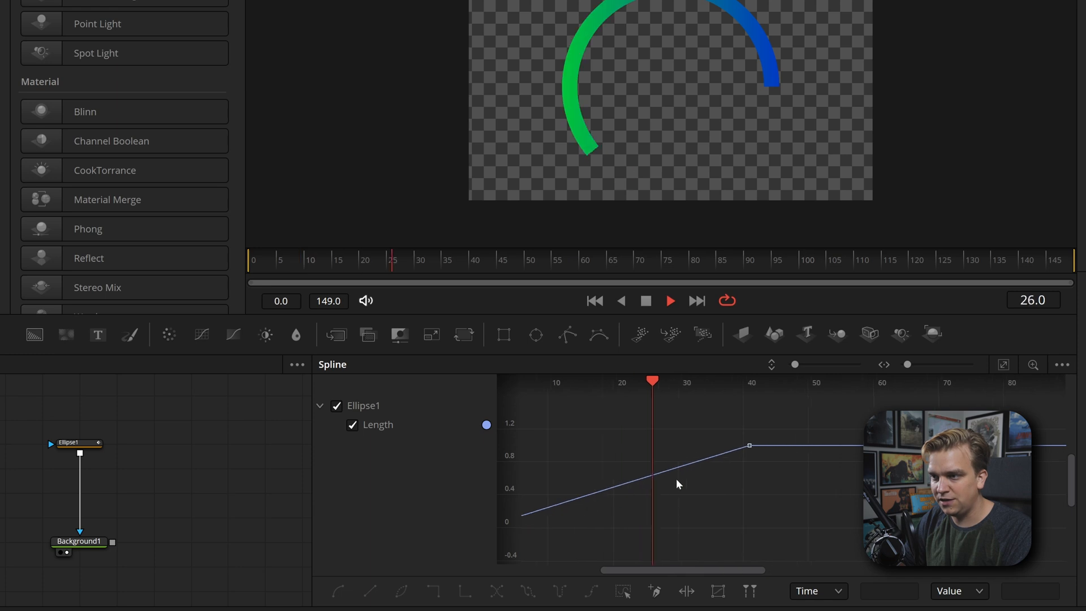
pyautogui.click(594, 299)
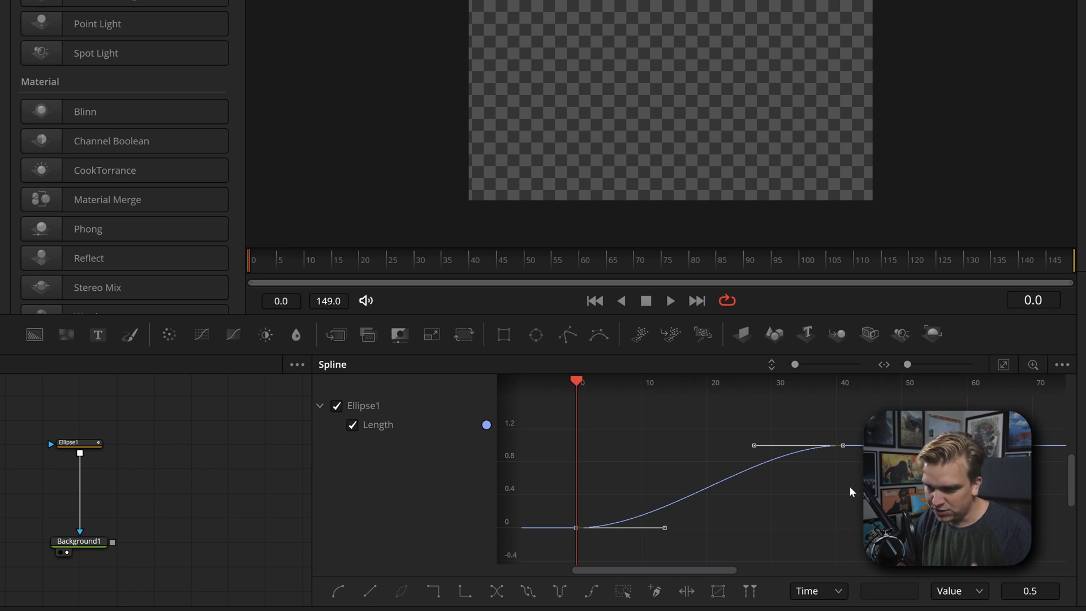
pyautogui.moveTo(725, 499)
pyautogui.write('5')
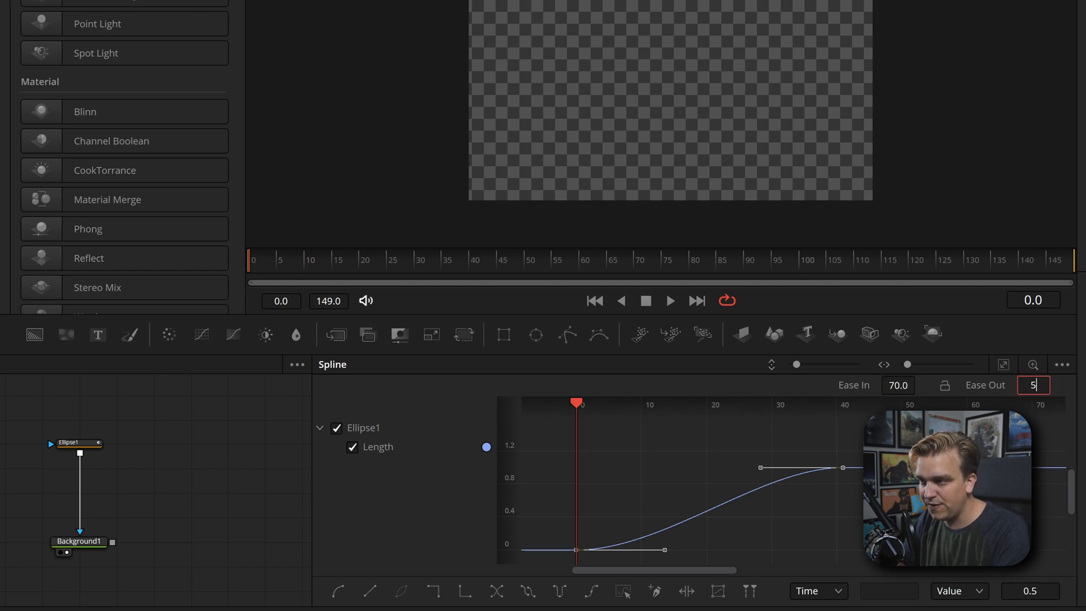
pyautogui.write('1.0')
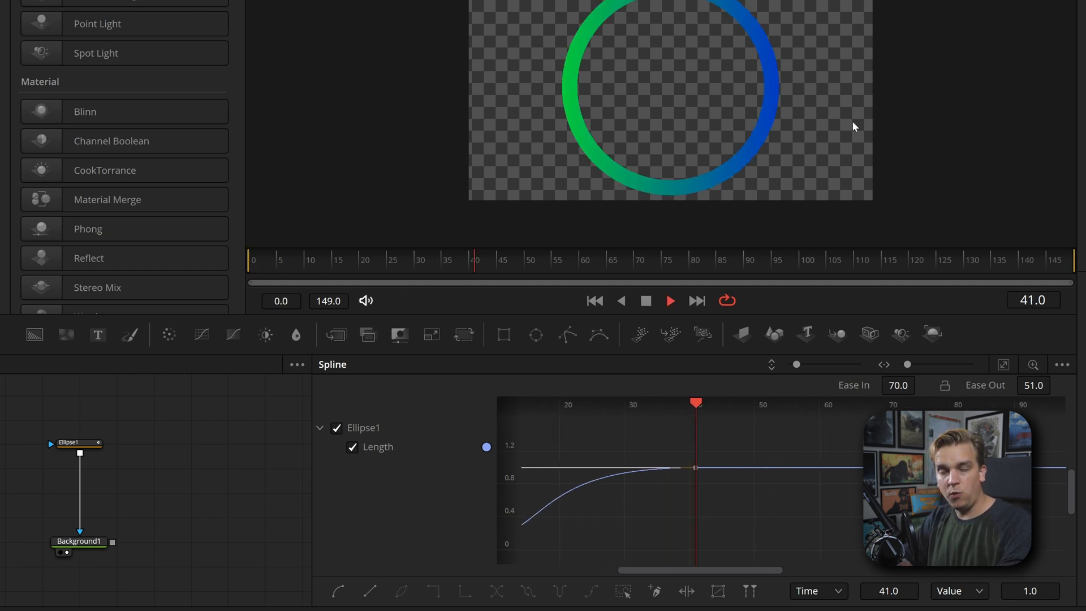
pyautogui.click(531, 259)
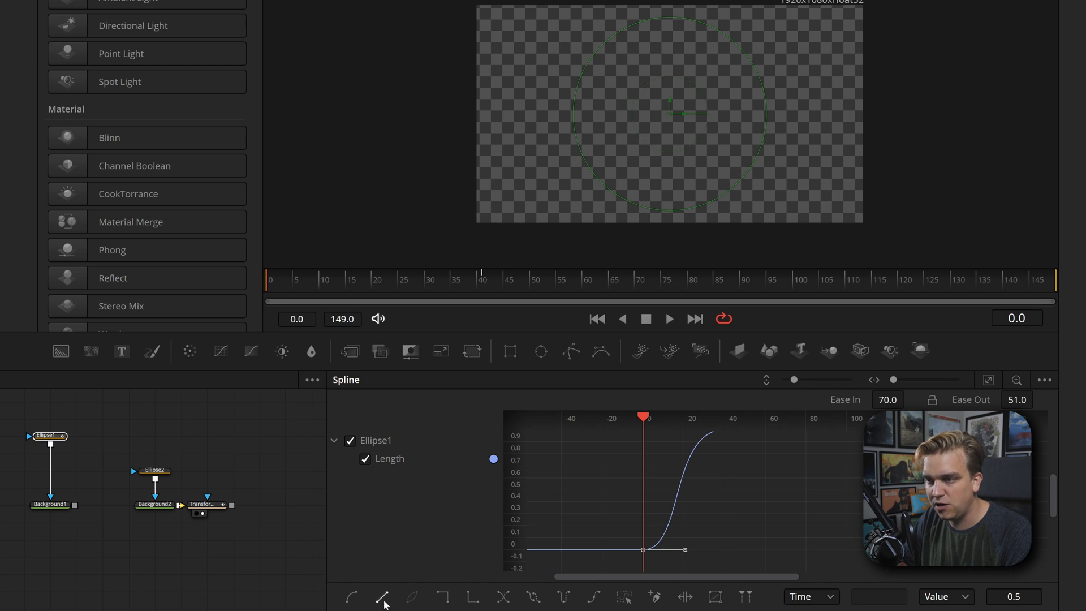
# Change the Length keyframe interpolation and view Transform1's Size curve in the Spline panel
pyautogui.click(382, 596)
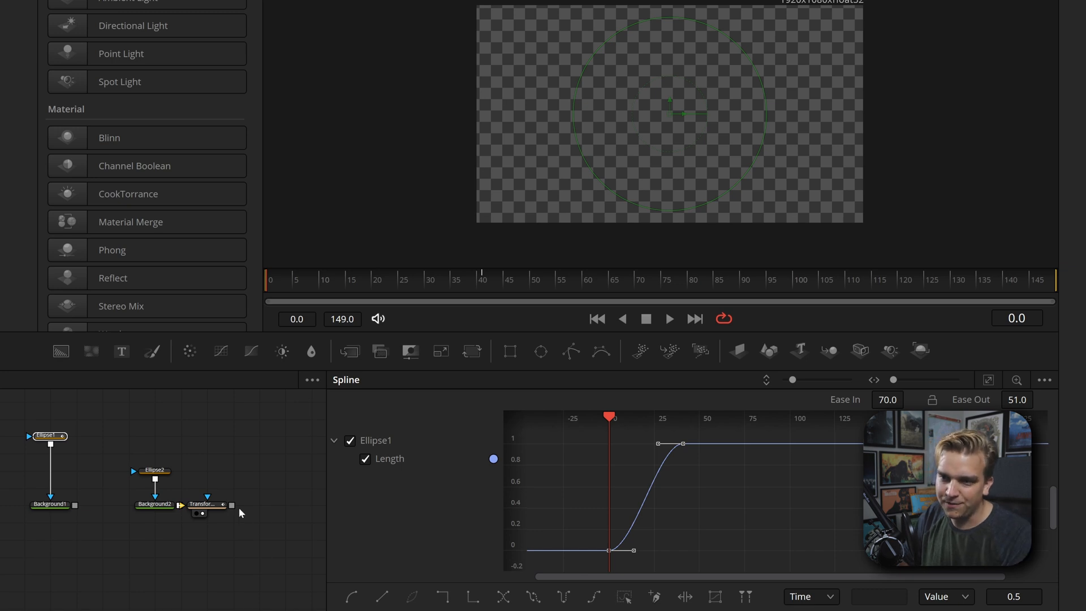
pyautogui.click(206, 504)
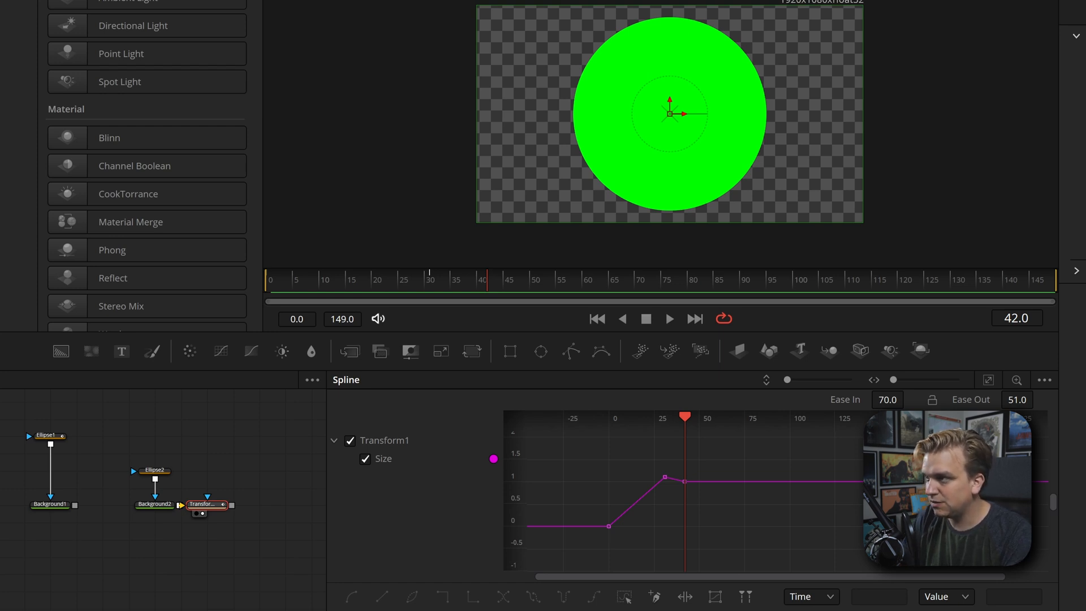
pyautogui.click(667, 319)
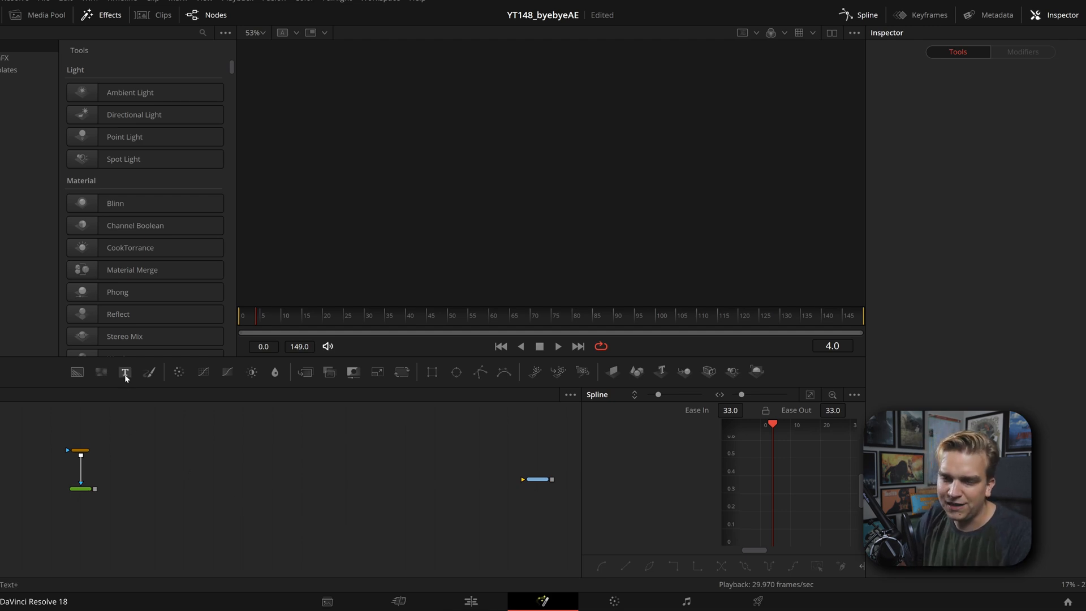
pyautogui.moveTo(124, 372)
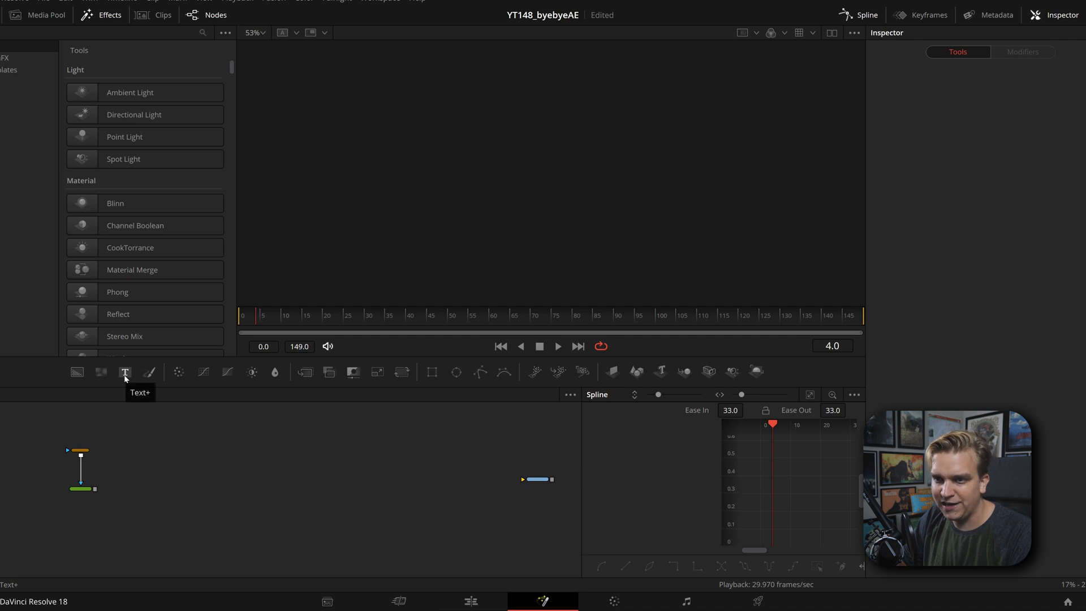
# Add a Text+ node found through the tool search
pyautogui.click(124, 372)
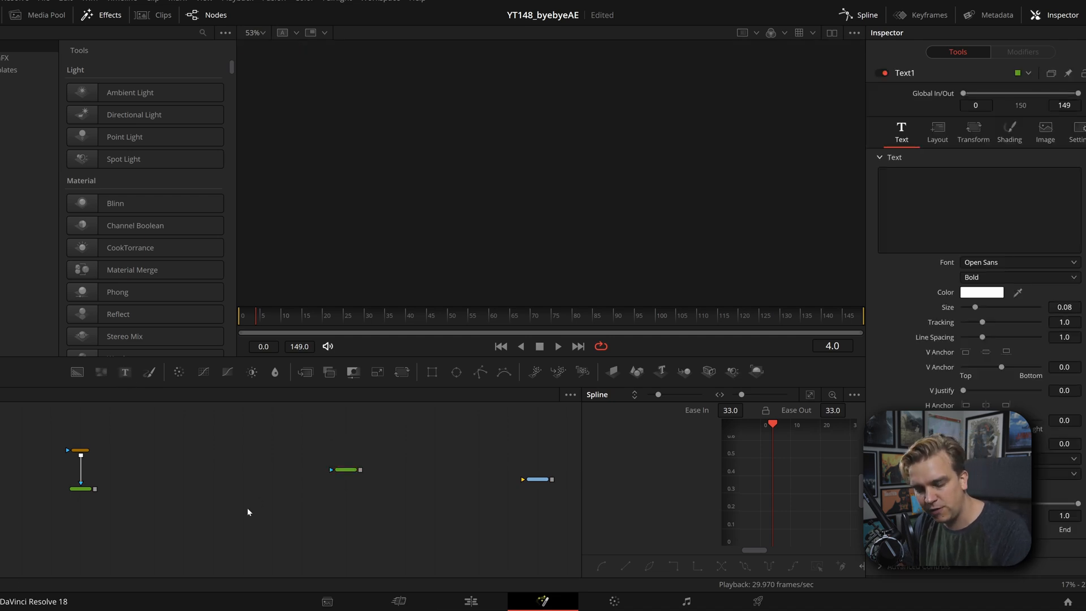
pyautogui.write('xf')
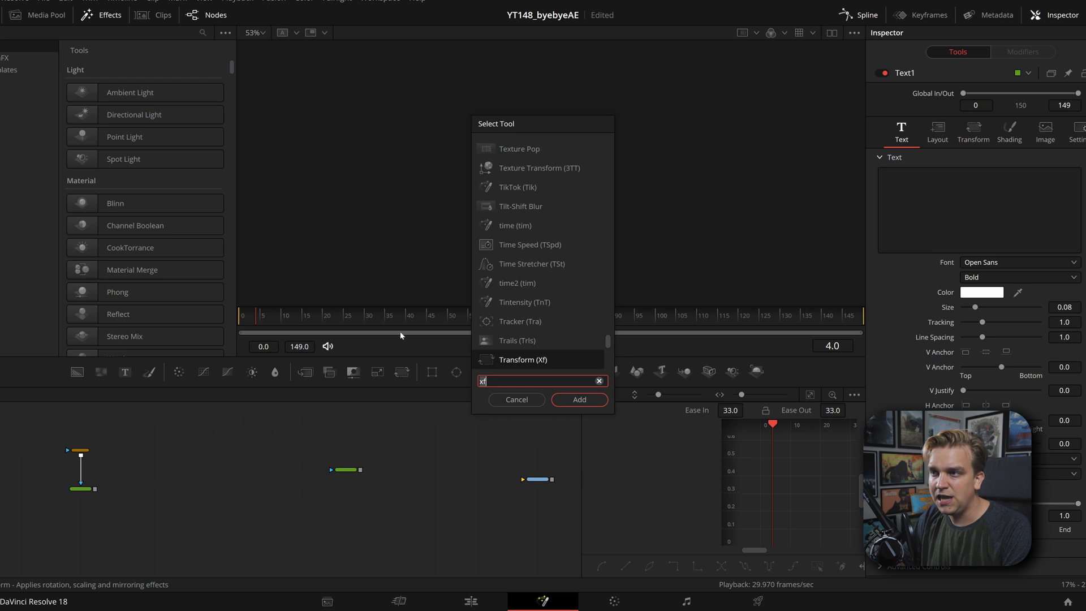
pyautogui.moveTo(462, 178)
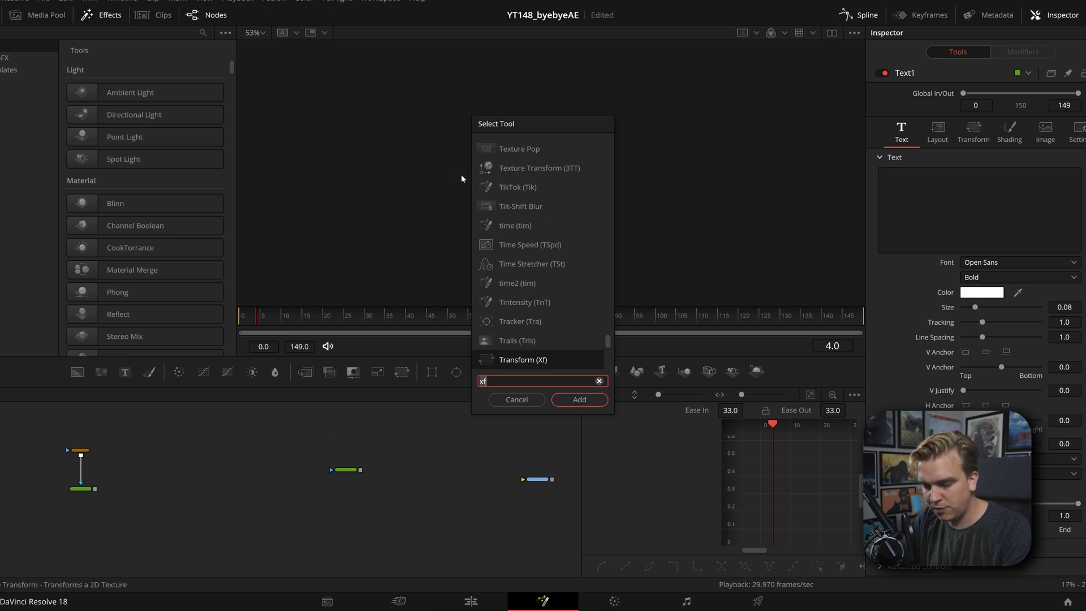
pyautogui.write('tex')
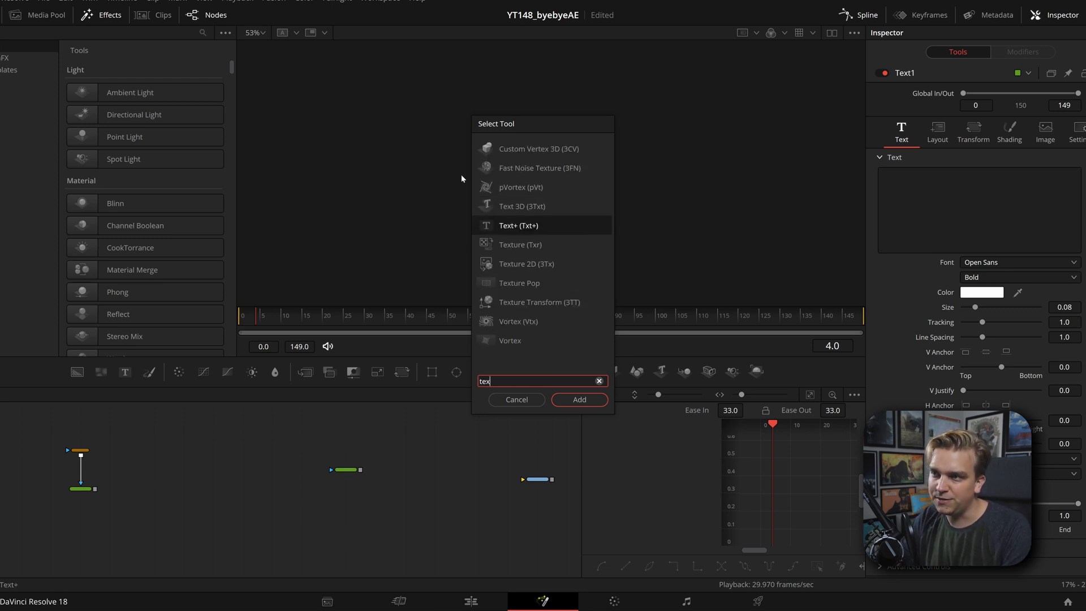
pyautogui.click(578, 399)
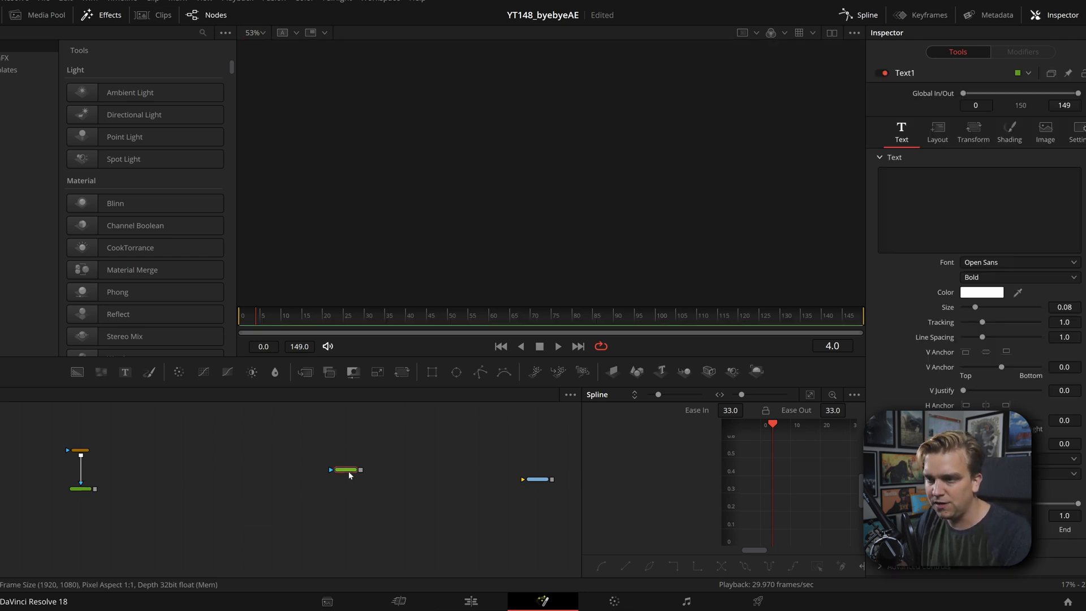
# Enter HELLOOOOO as the text and attach a Follower modifier to it
pyautogui.write('HEL')
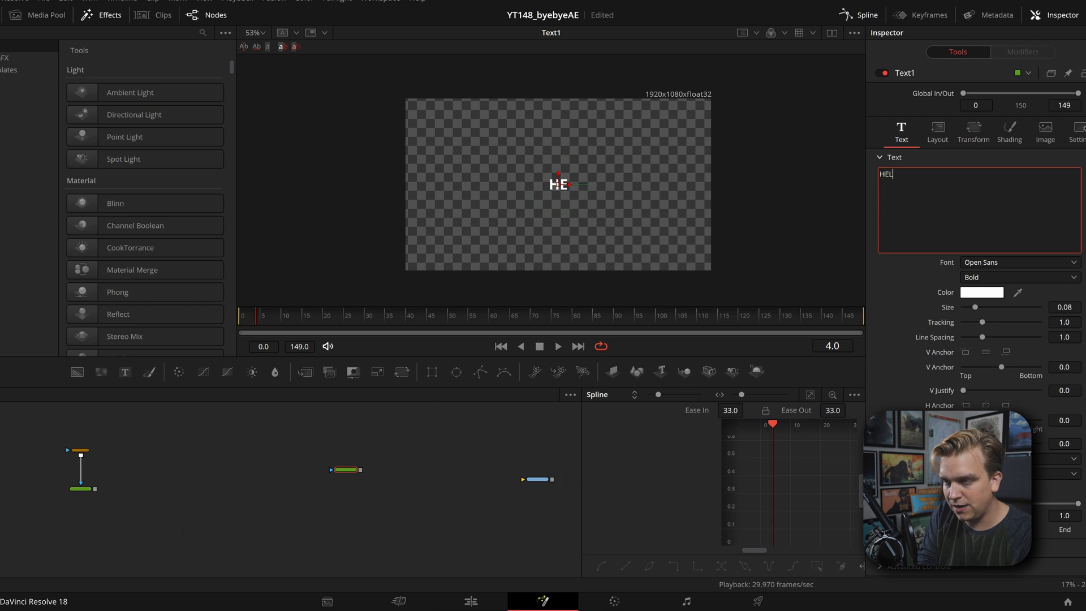
pyautogui.write('LOOOOO')
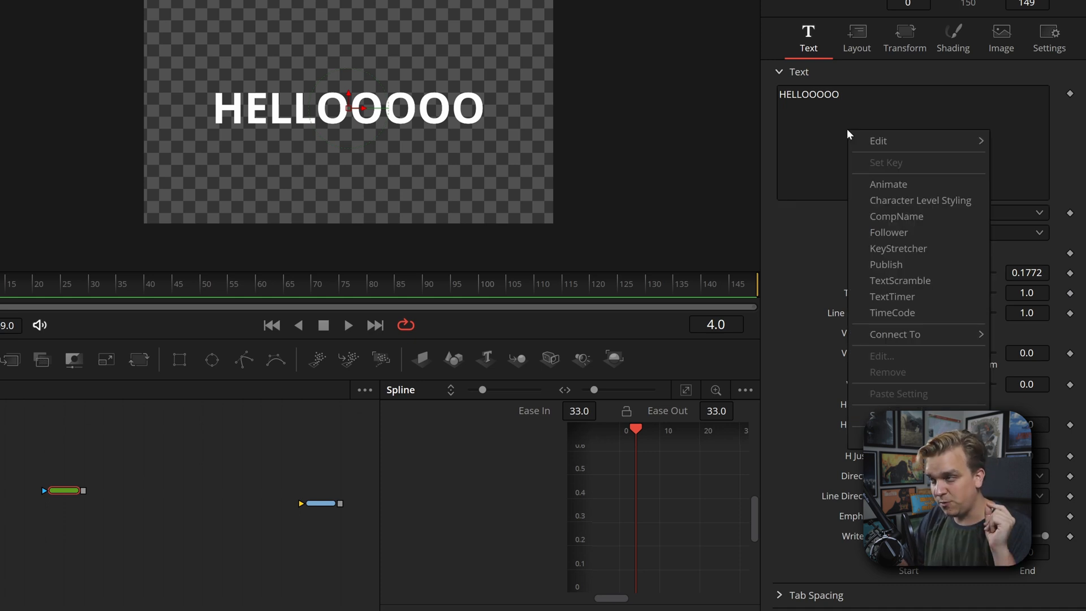
pyautogui.click(901, 138)
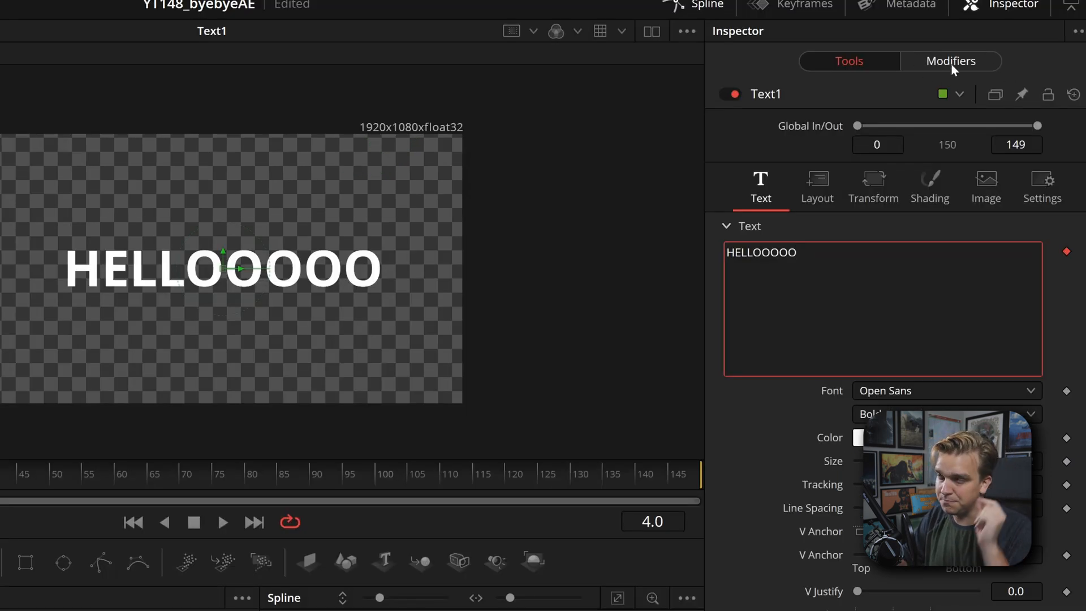
# Set Follower1's Delay Type to Between Each Character and show its Shading settings
pyautogui.click(951, 61)
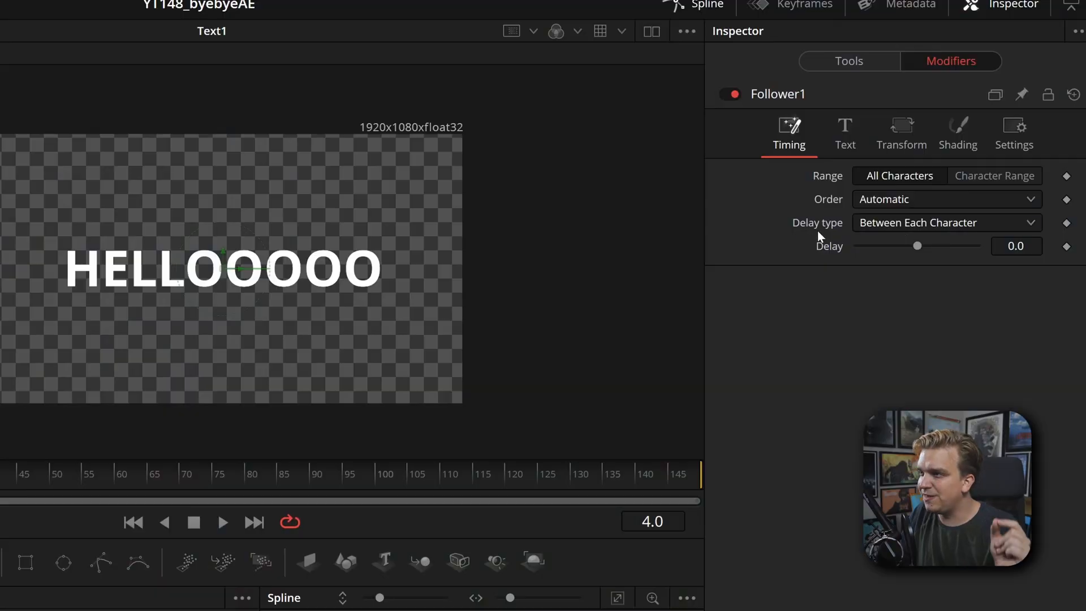
pyautogui.click(945, 223)
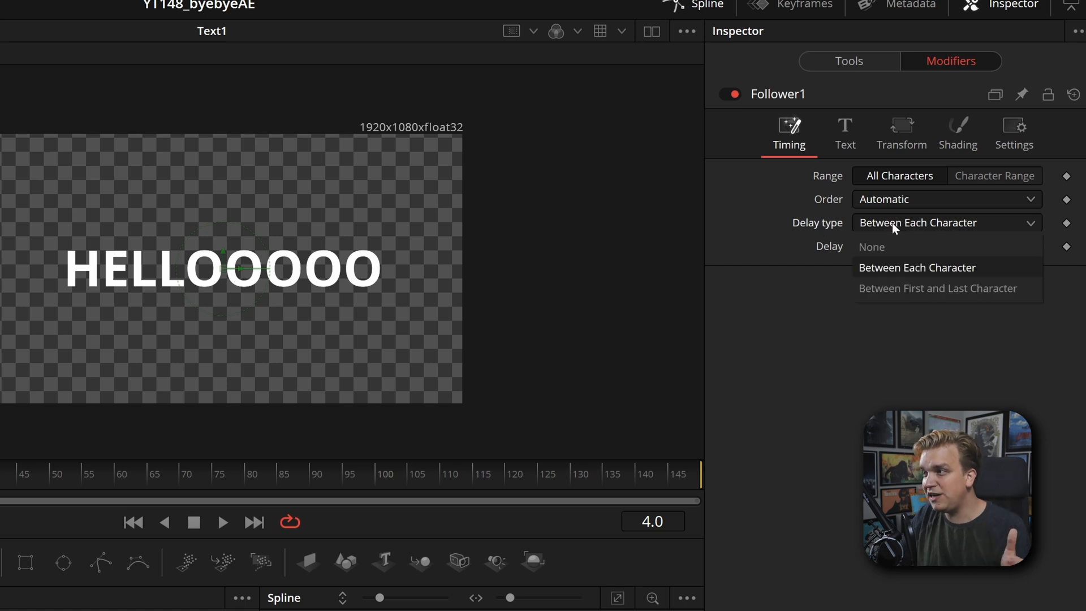
pyautogui.moveTo(936, 288)
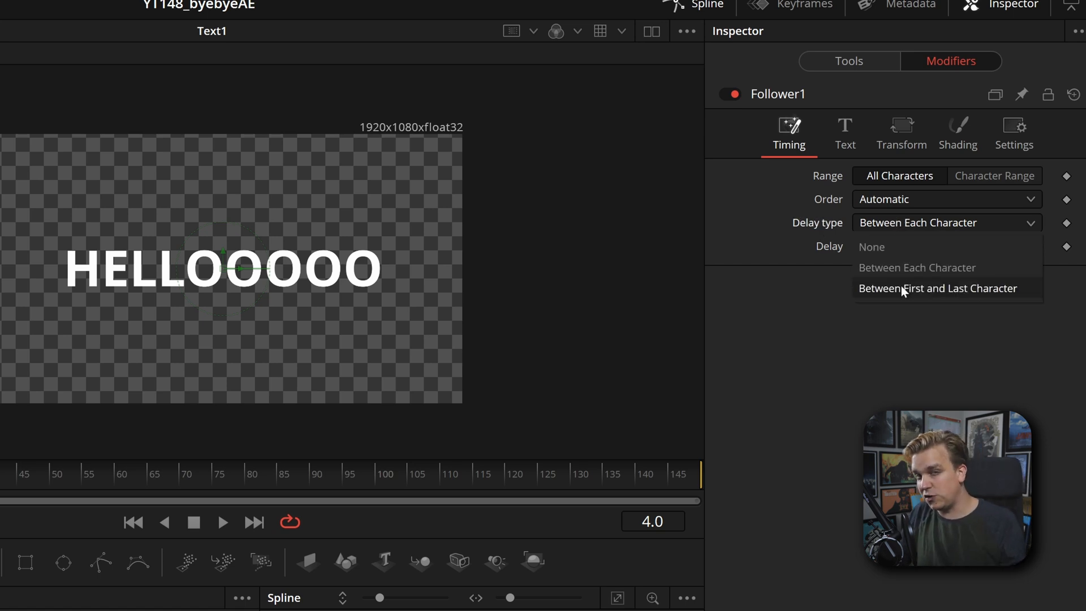
pyautogui.click(917, 267)
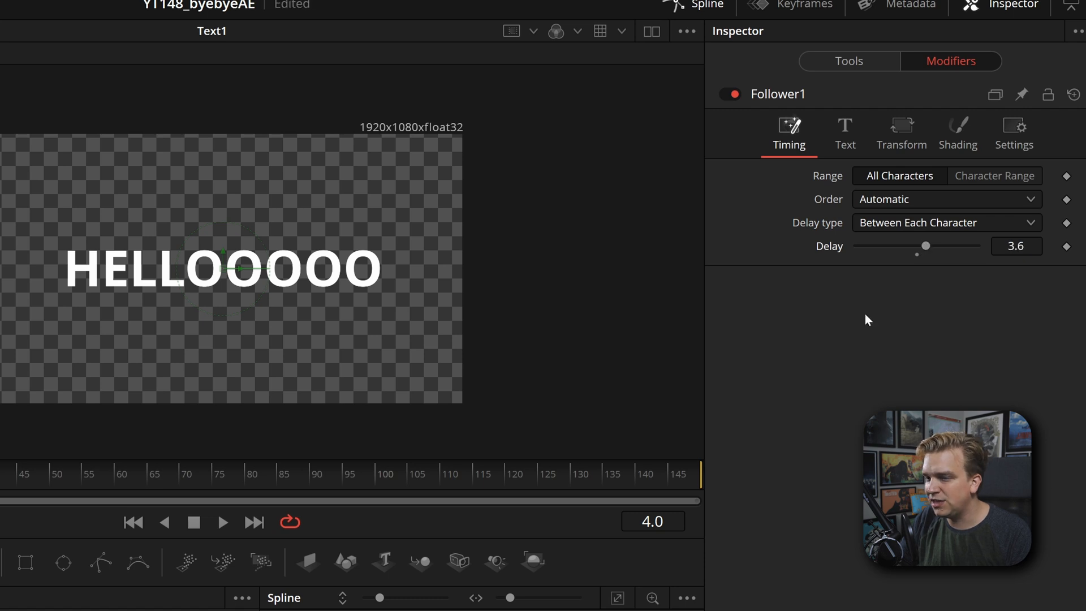
pyautogui.moveTo(957, 133)
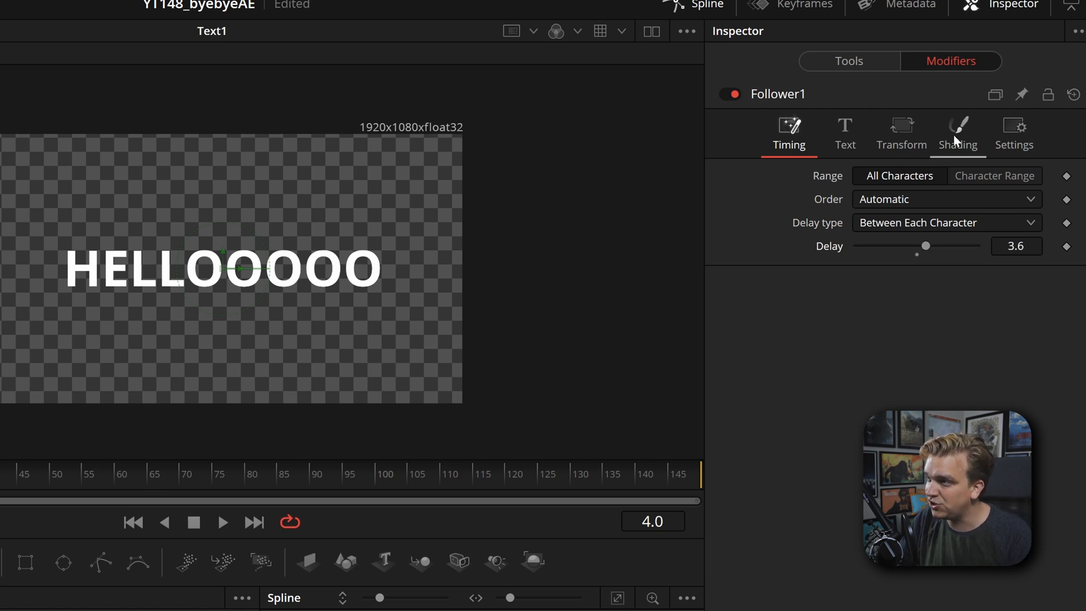
pyautogui.click(956, 133)
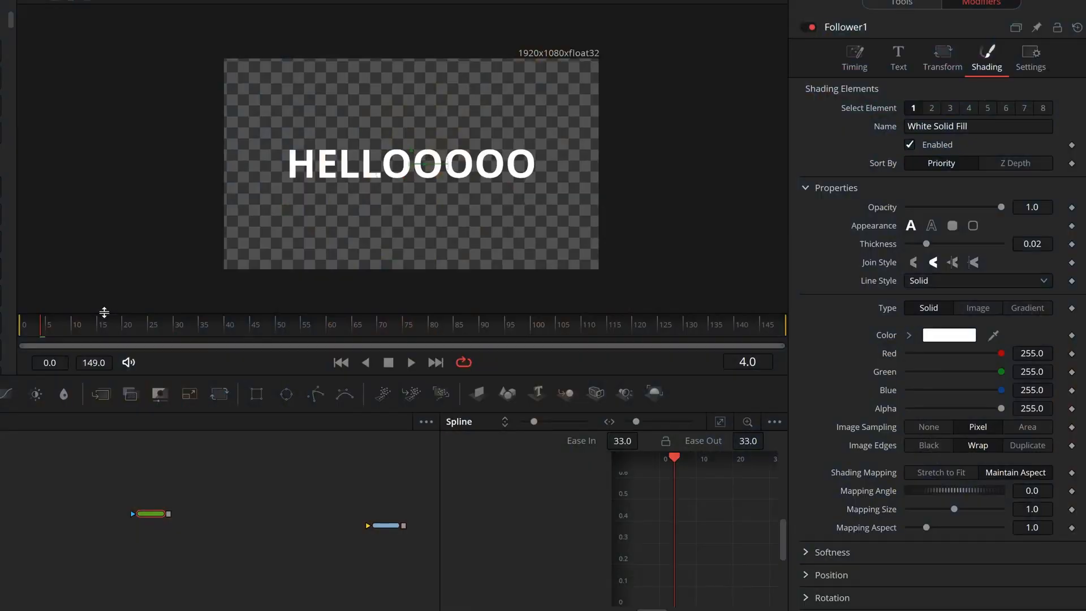
# Keyframe Follower1 Offset Y from about -0.57 to 0 and Opacity over the first frames
pyautogui.click(340, 362)
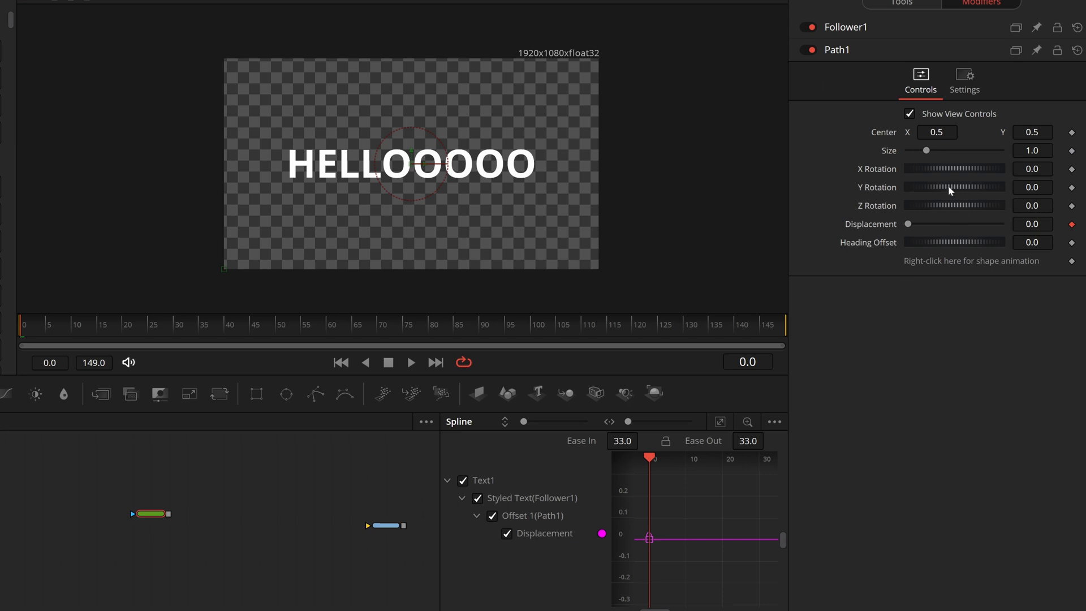
pyautogui.moveTo(855, 30)
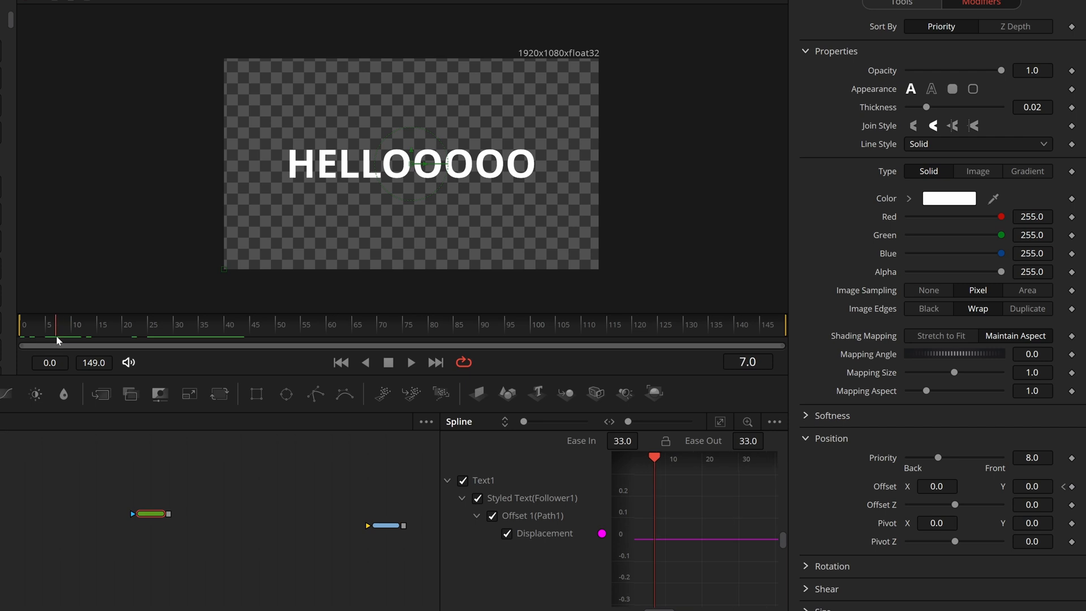
pyautogui.click(76, 333)
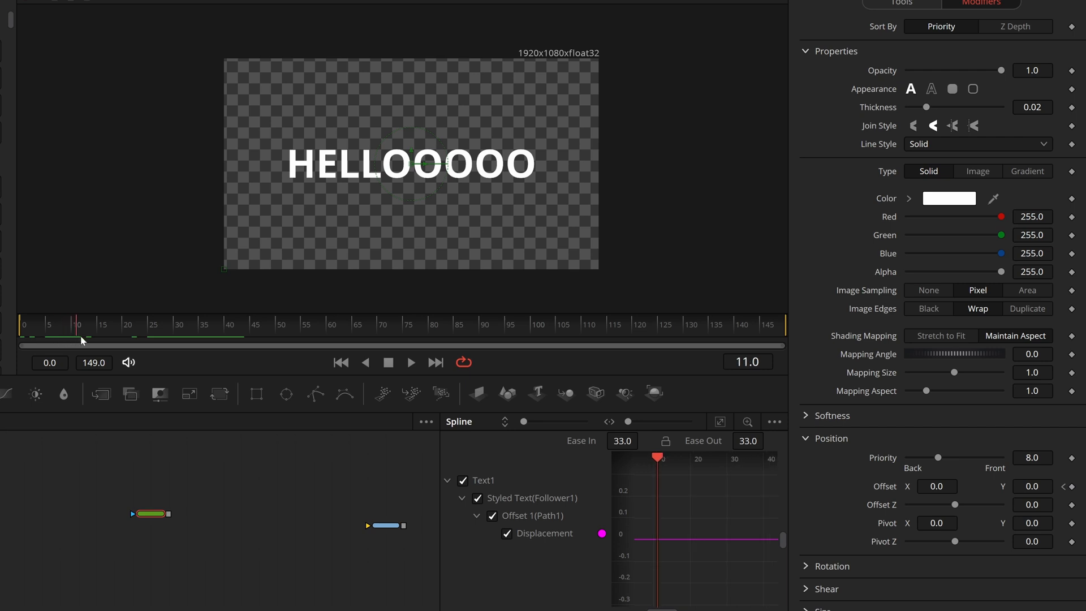
pyautogui.moveTo(691, 443)
pyautogui.write('-0.555')
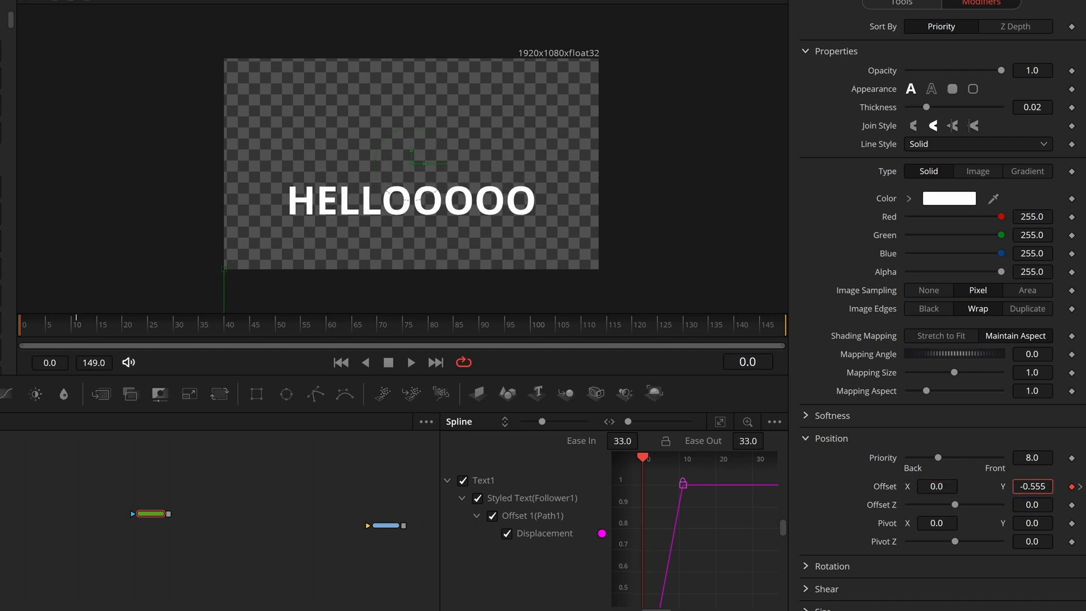
pyautogui.click(1031, 485)
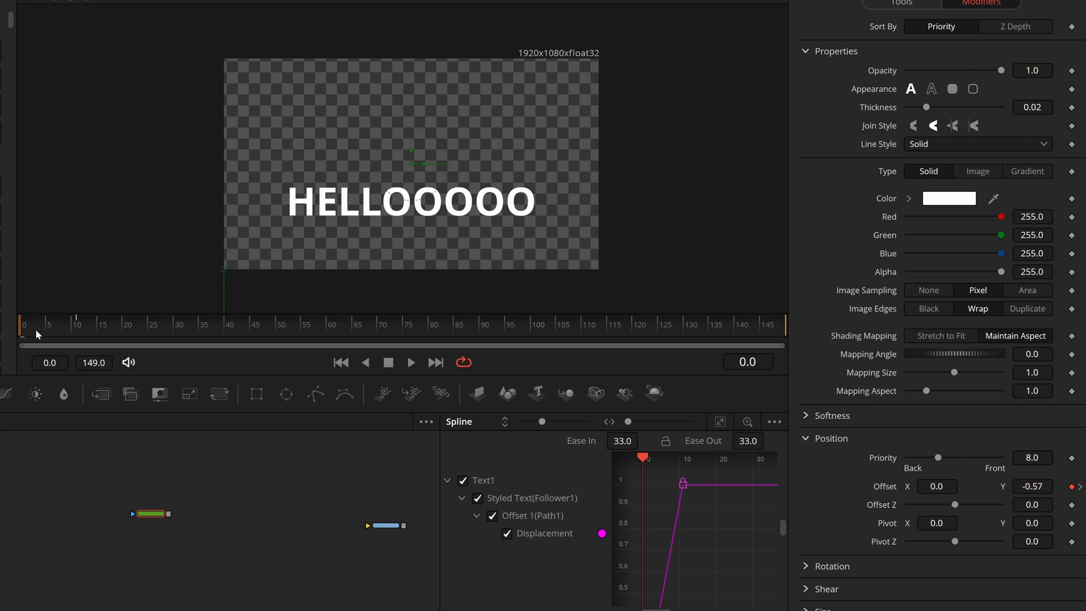
pyautogui.click(76, 323)
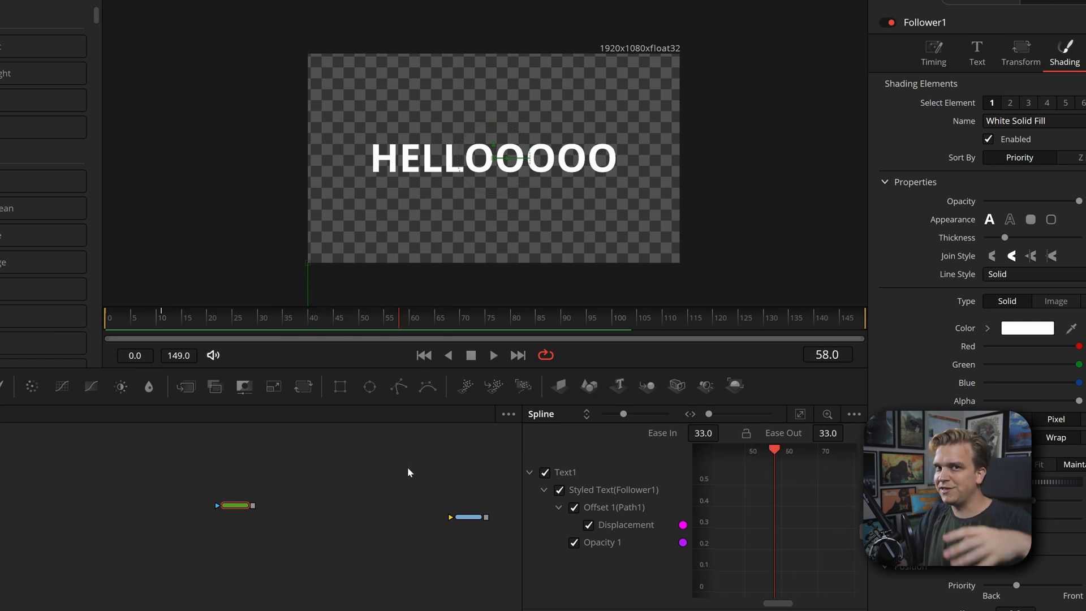
pyautogui.moveTo(519, 555)
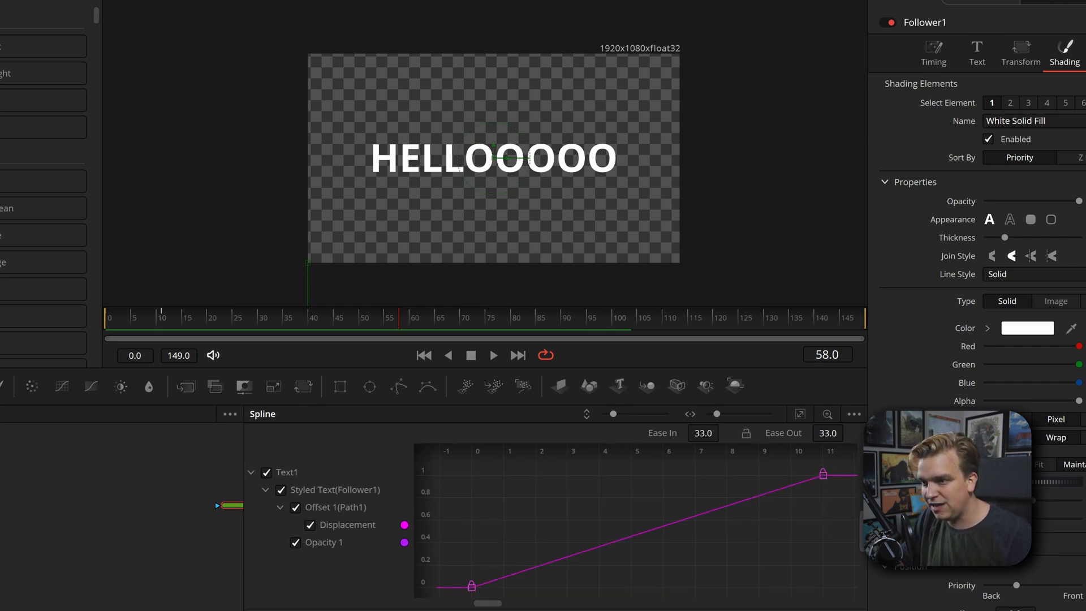
pyautogui.moveTo(730, 564)
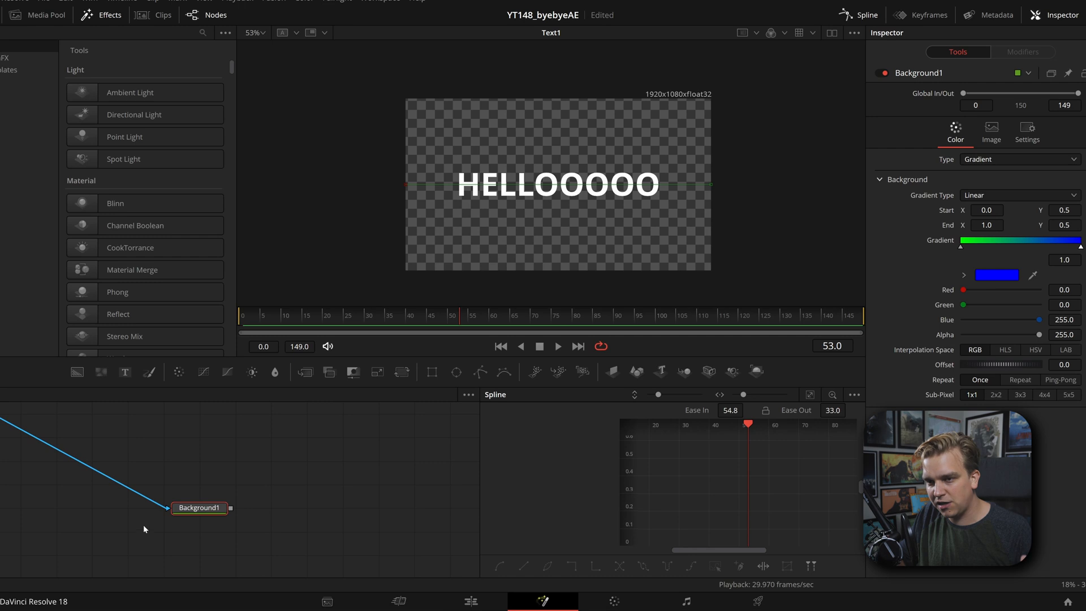
pyautogui.moveTo(198, 515)
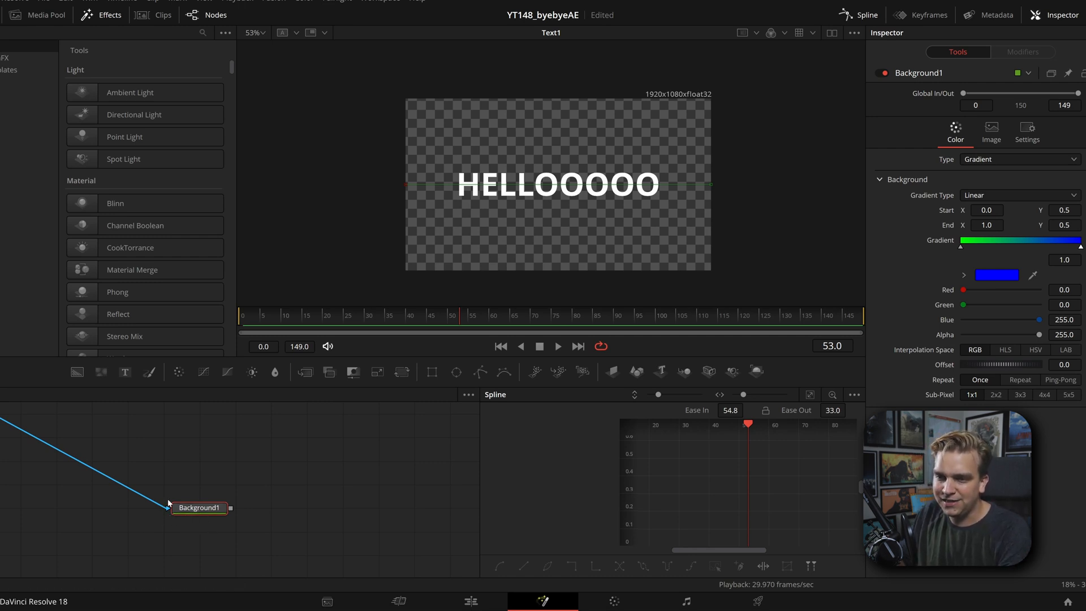
# Mask the green-to-blue gradient background with the HELLOOOOO text node
pyautogui.click(181, 518)
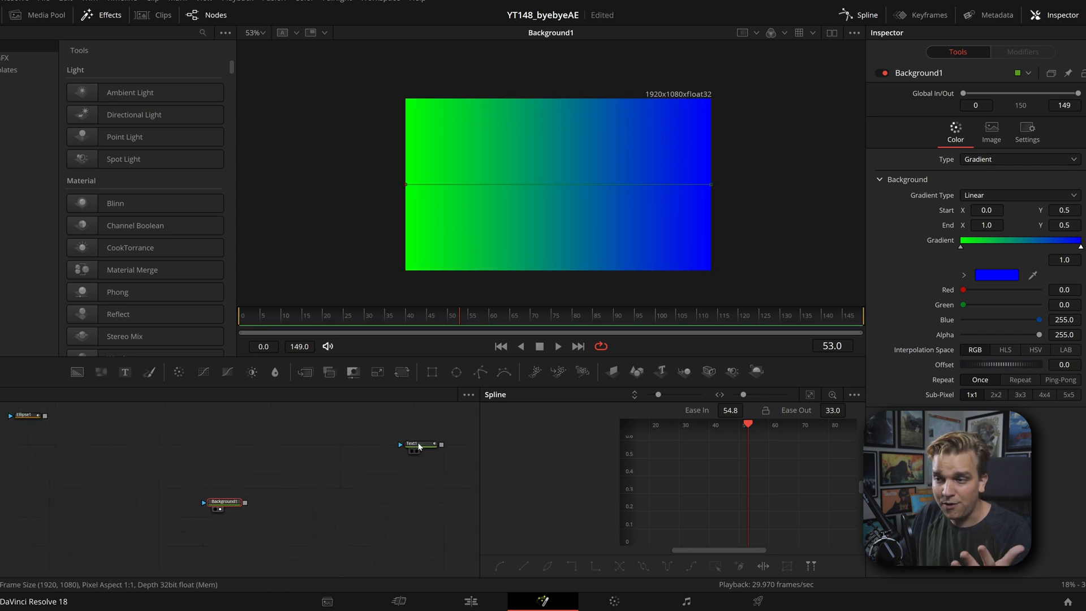
pyautogui.click(217, 458)
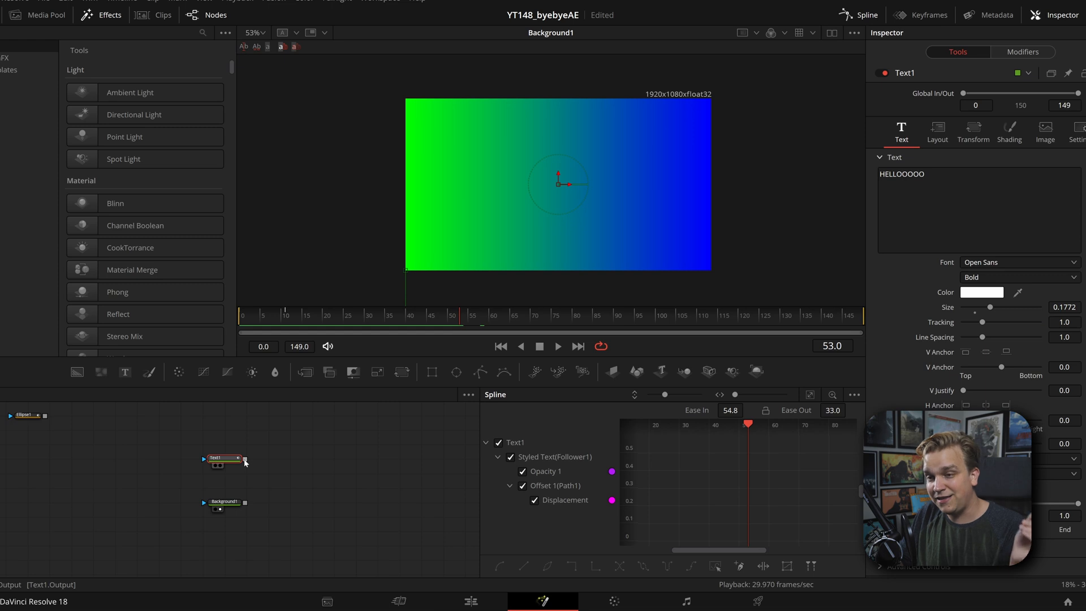
pyautogui.click(244, 458)
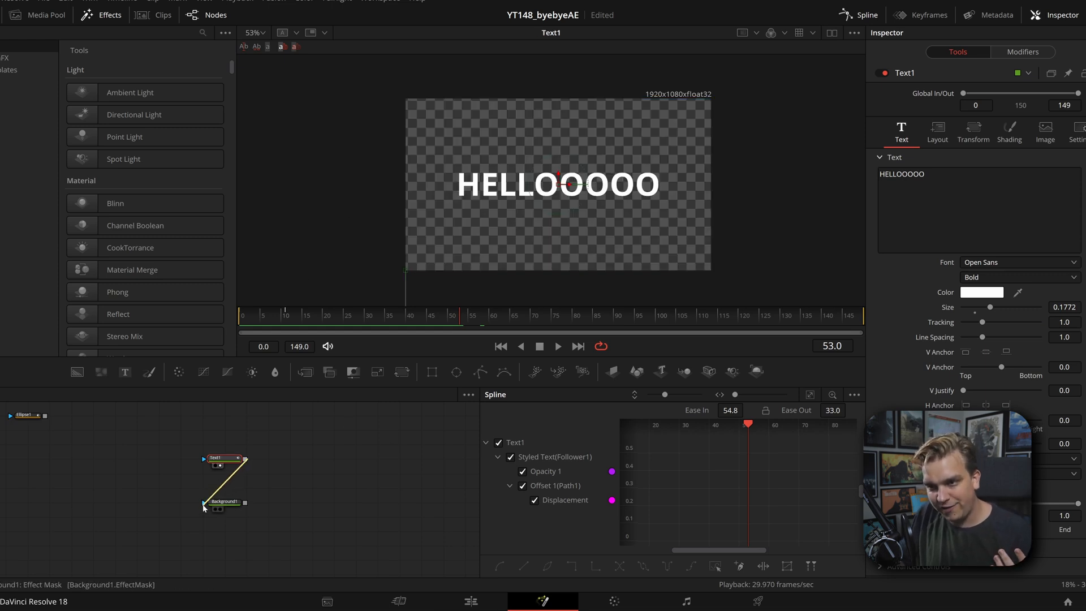
pyautogui.click(222, 501)
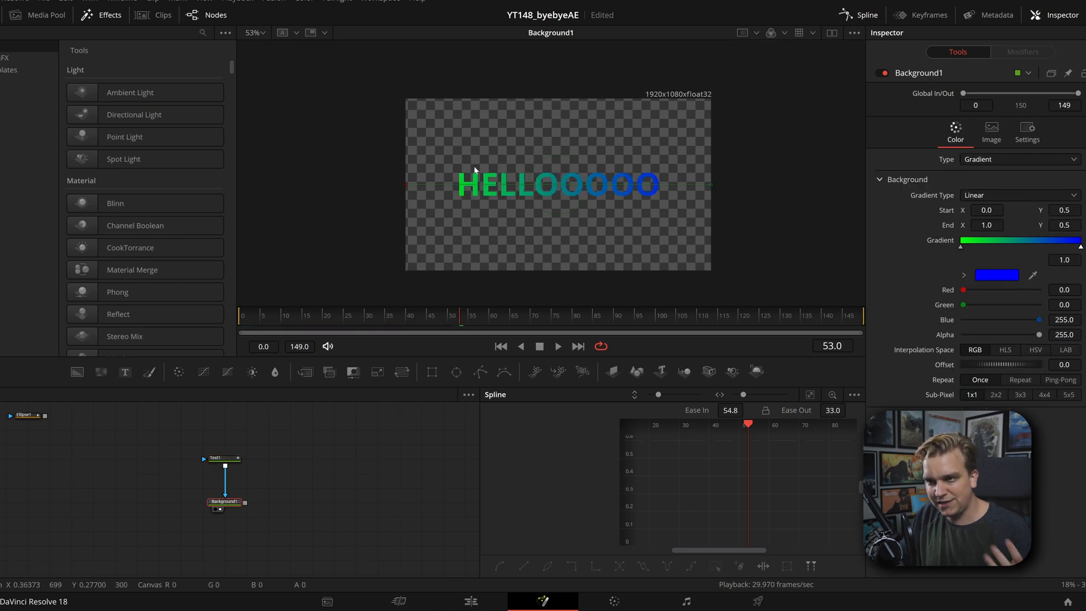
pyautogui.click(219, 457)
pyautogui.write('mer')
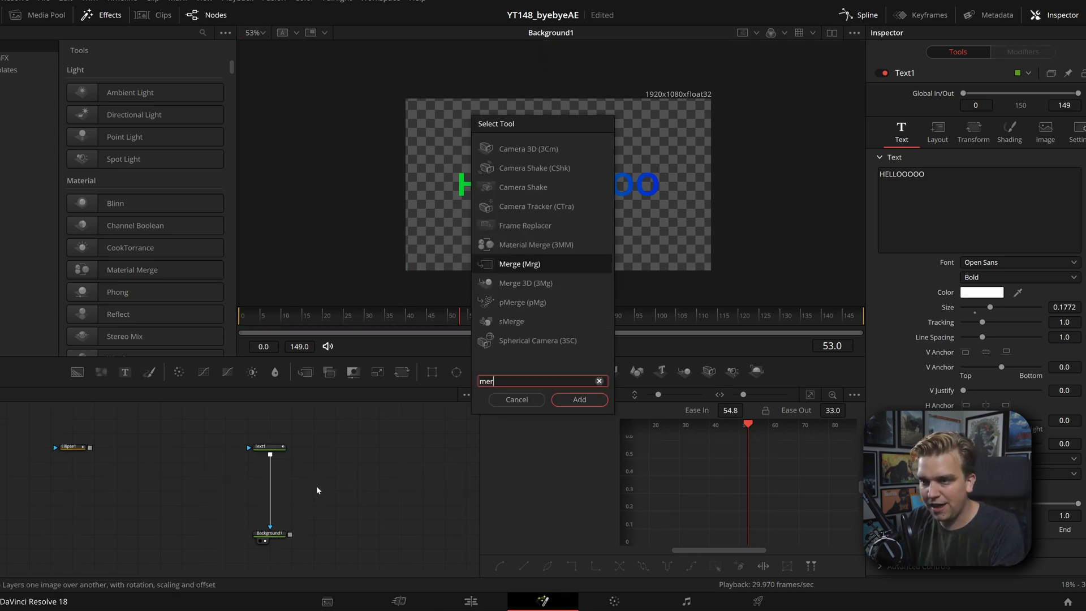
# Merge the text over the circle and feed the gradient background into the Merge
pyautogui.click(578, 400)
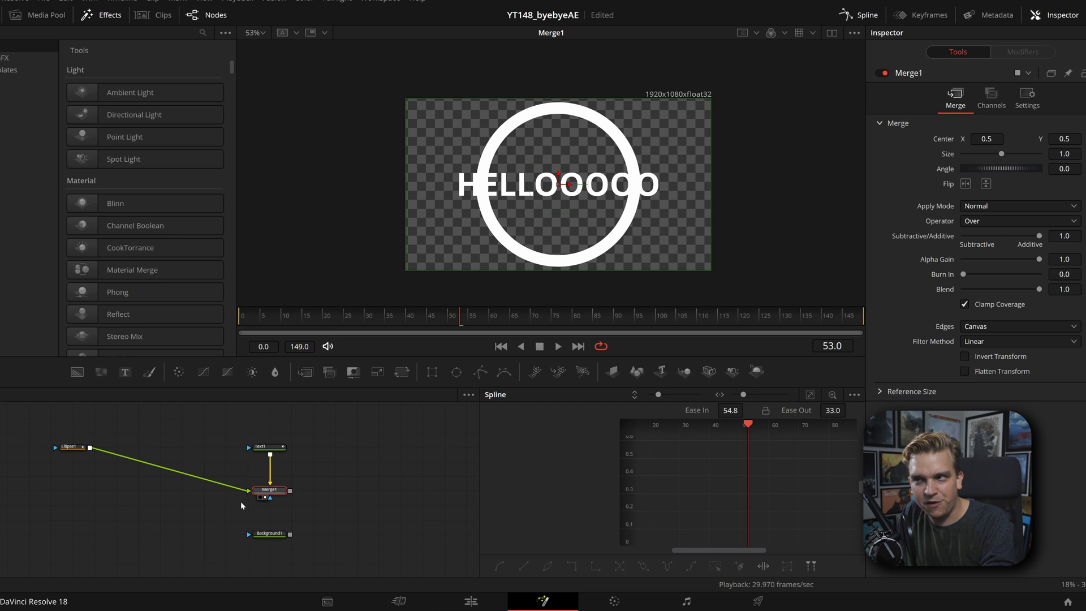
pyautogui.moveTo(627, 132)
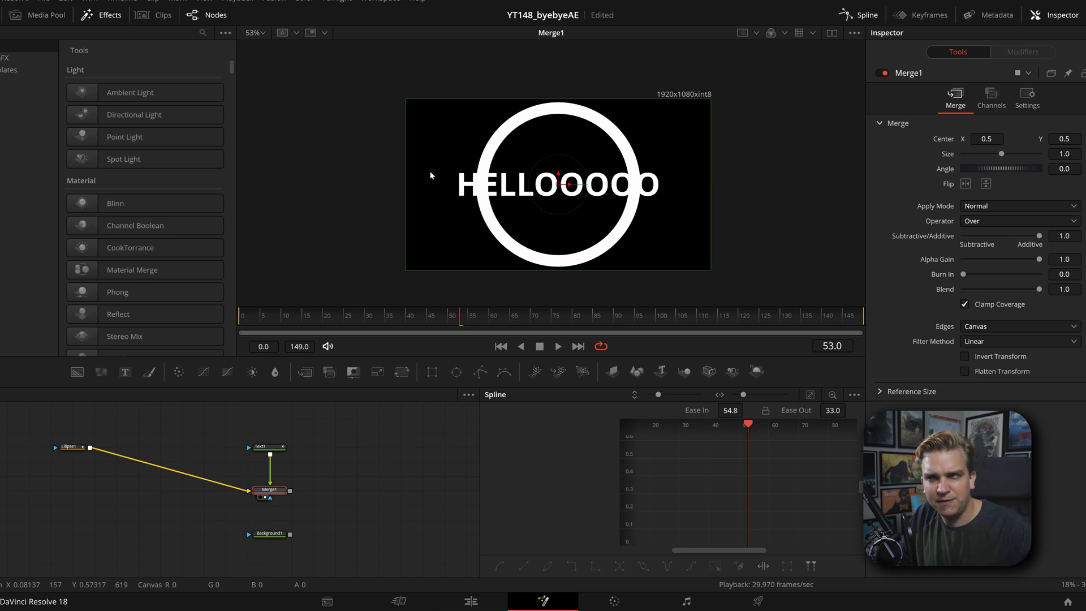
pyautogui.moveTo(554, 261)
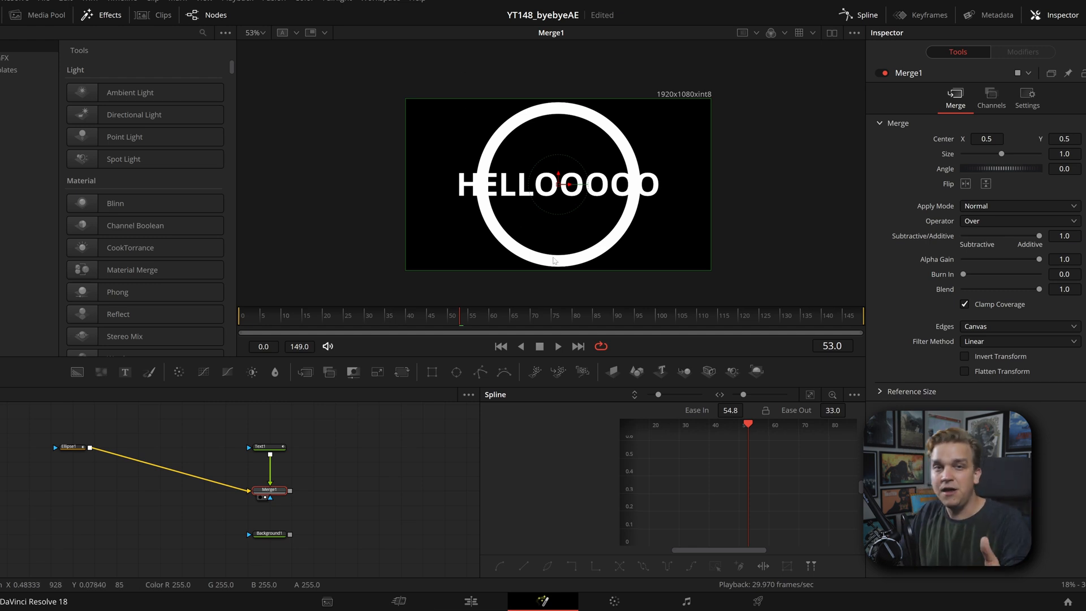
pyautogui.moveTo(89, 478)
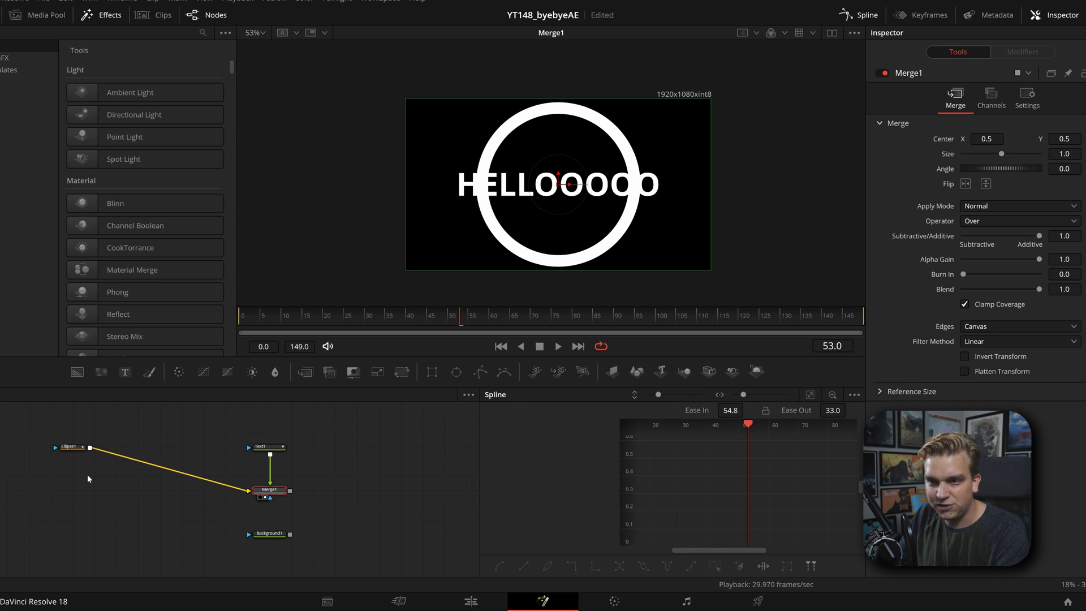
pyautogui.click(66, 447)
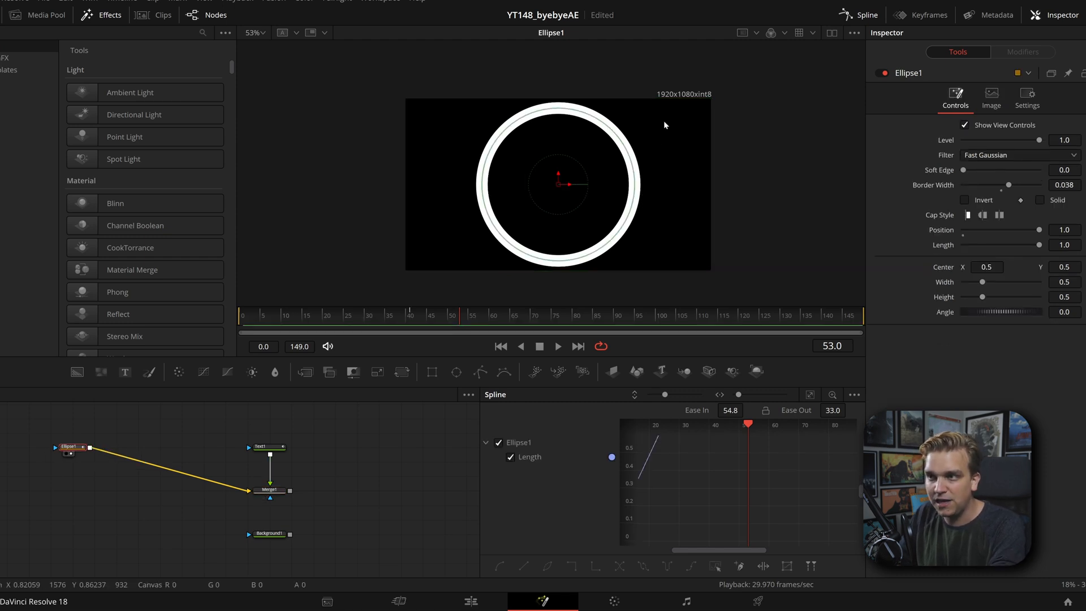
pyautogui.moveTo(467, 124)
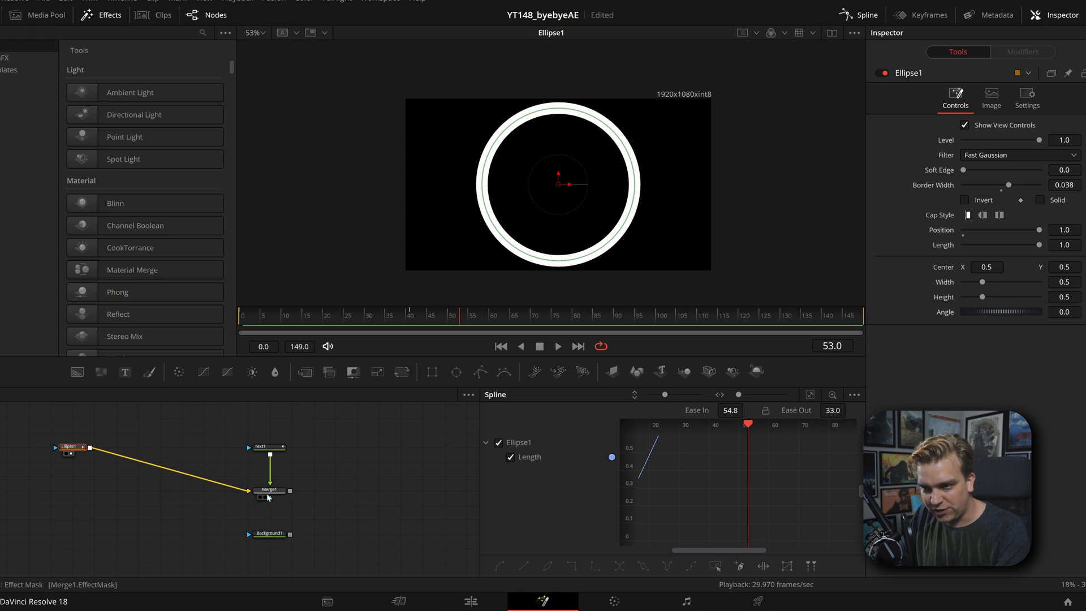
pyautogui.click(269, 490)
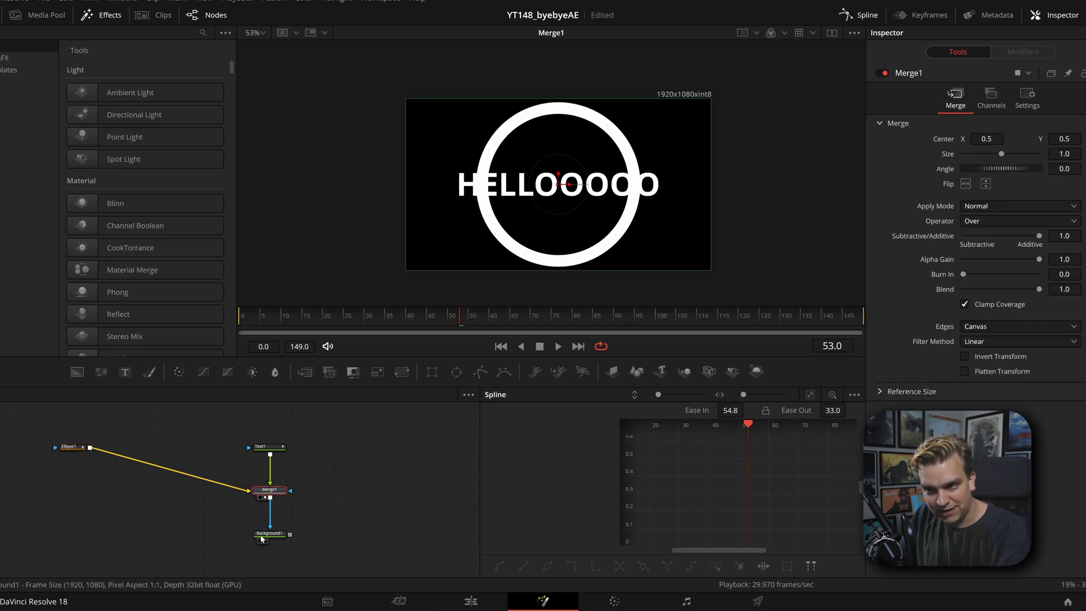
pyautogui.click(271, 533)
pyautogui.write('xf')
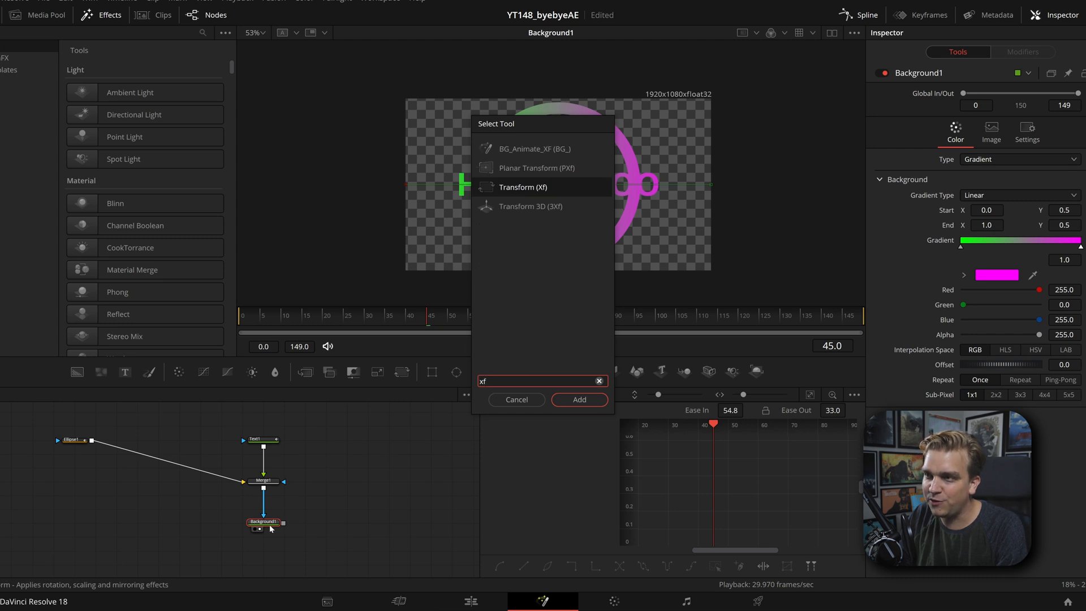
# Add a Transform after Background1 and mask it with a wide Rectangle so the ring shows gaps
pyautogui.click(579, 399)
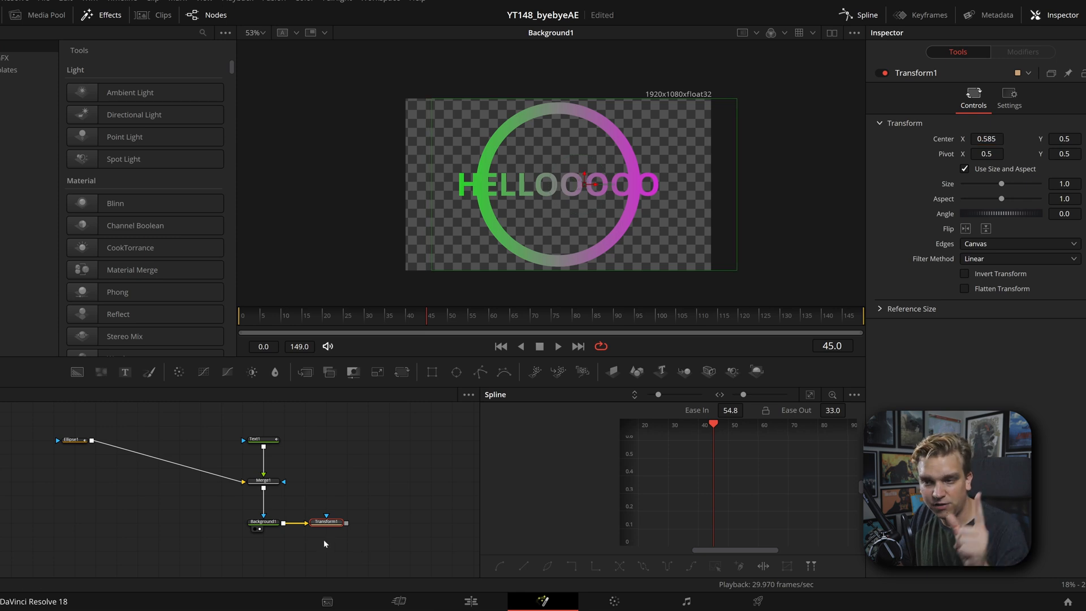
pyautogui.click(327, 522)
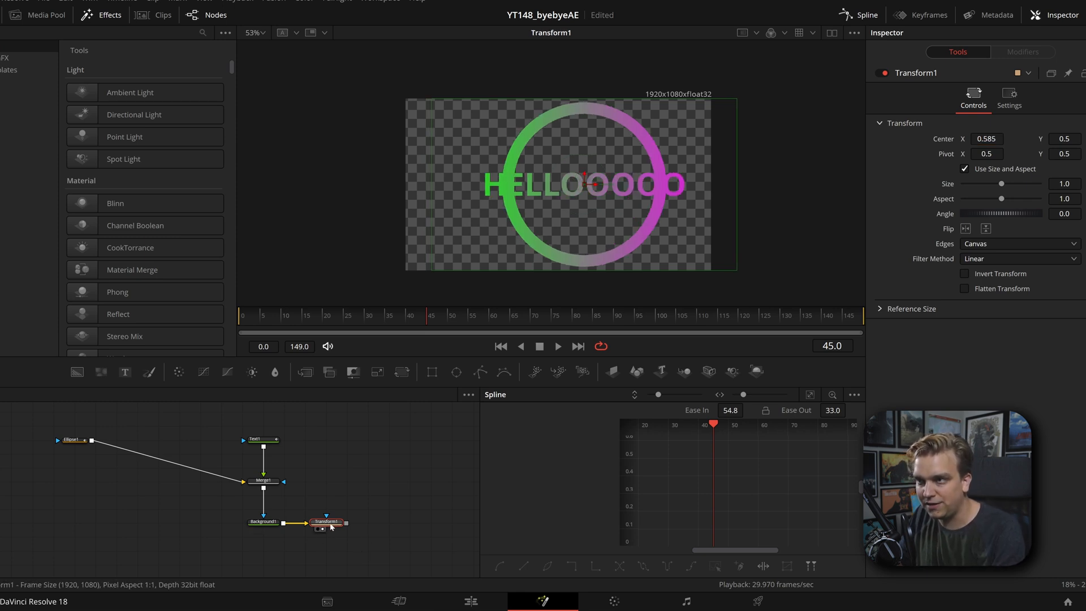
pyautogui.moveTo(407, 286)
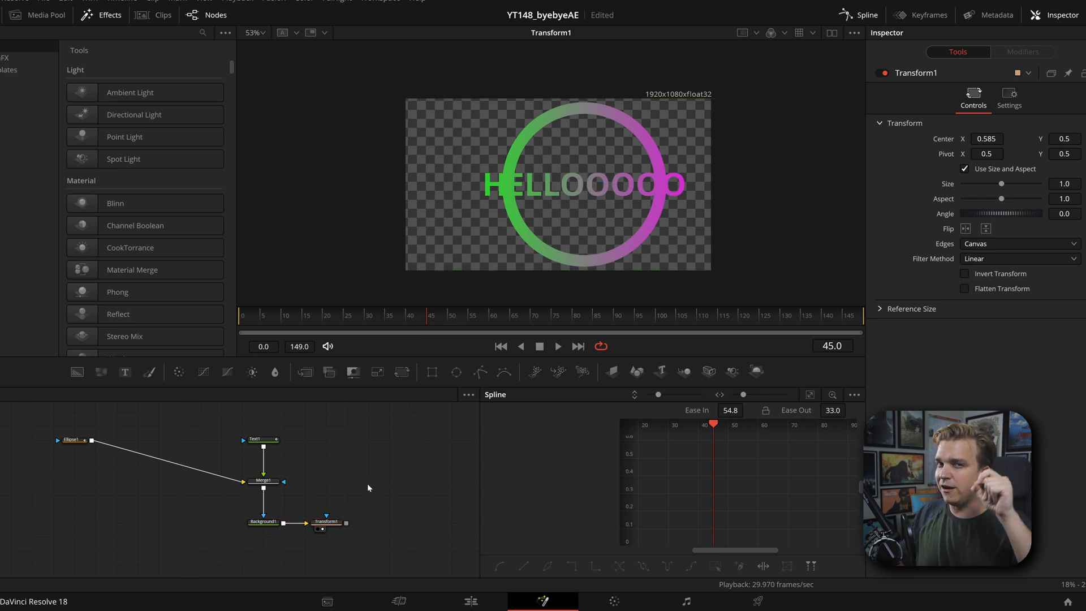
pyautogui.moveTo(347, 468)
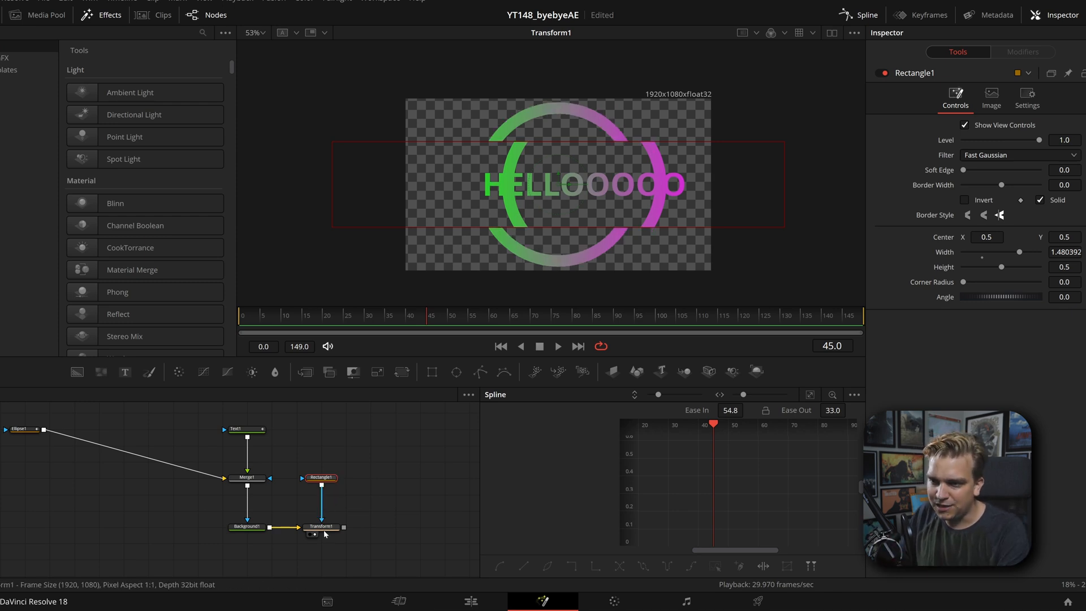
pyautogui.click(320, 527)
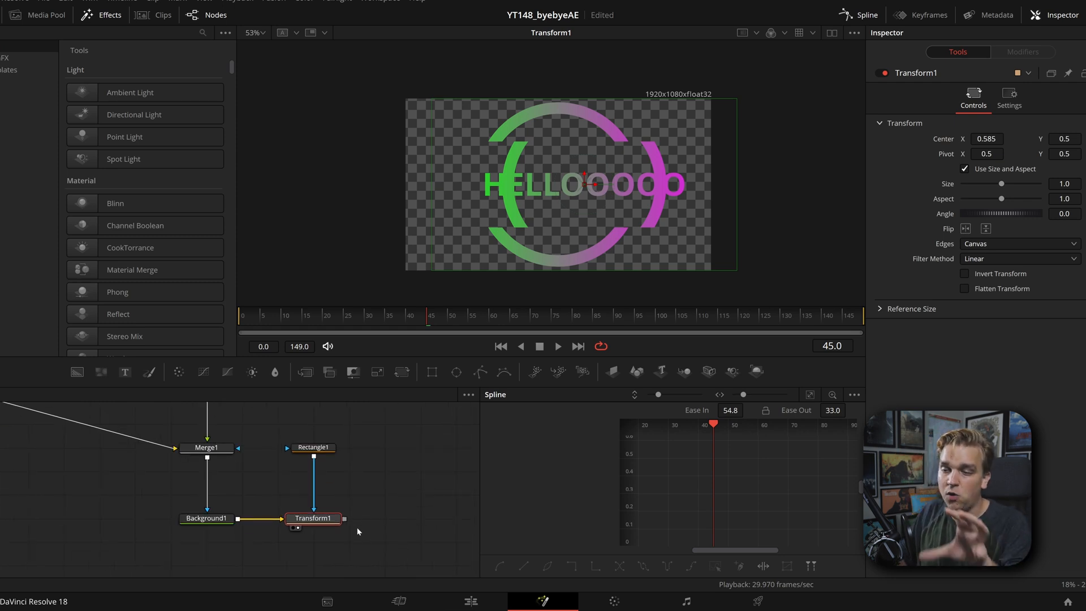
pyautogui.moveTo(340, 489)
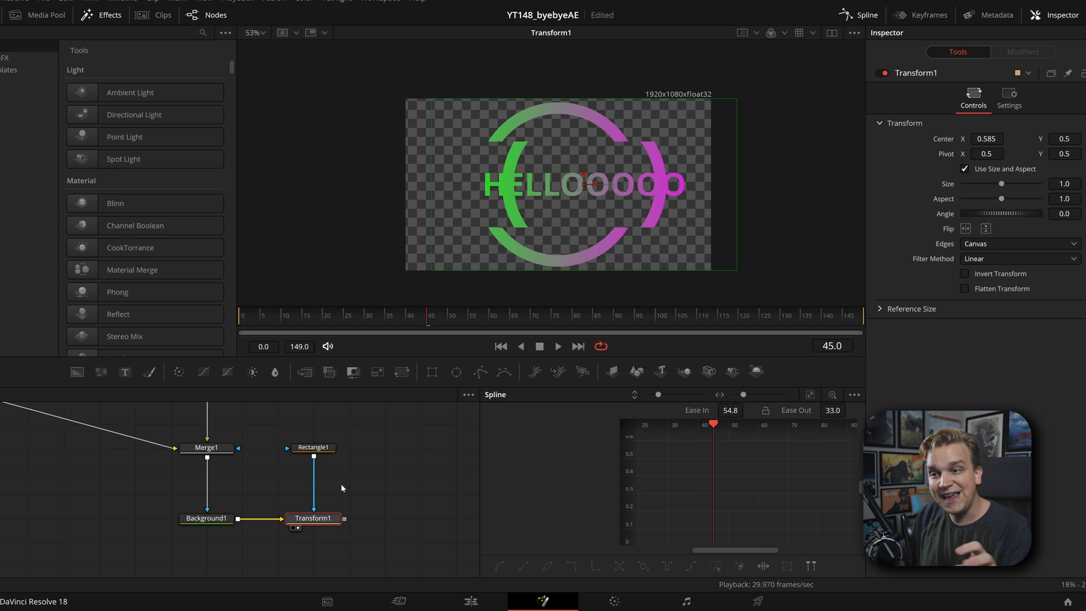
pyautogui.click(312, 446)
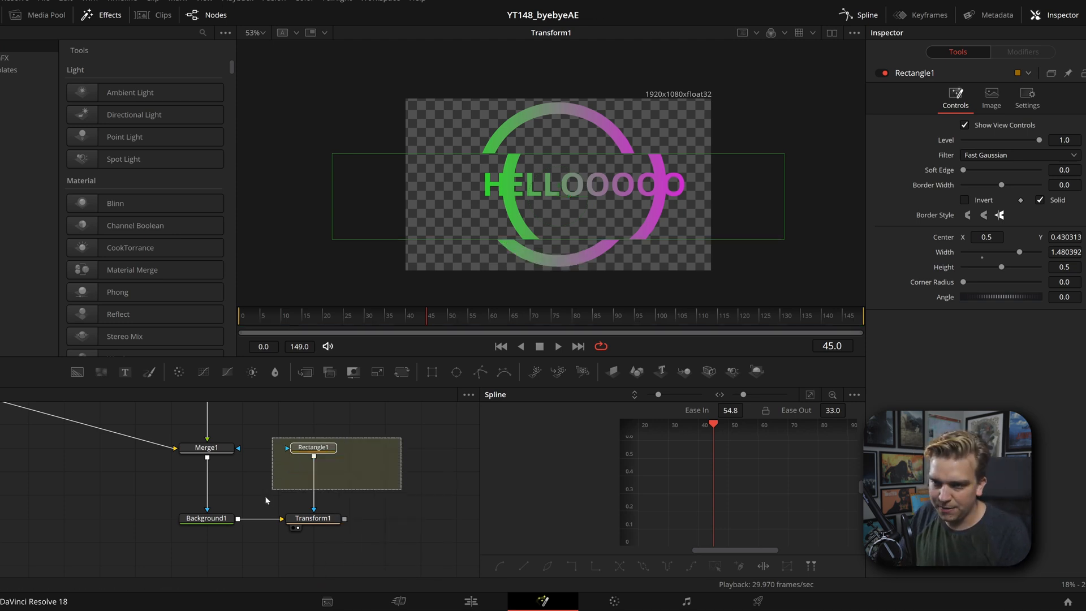
# Delete Rectangle1 and keyframe Transform1 Size from 1.0 to 0.595 over frames 40–58, set to loop
pyautogui.click(312, 518)
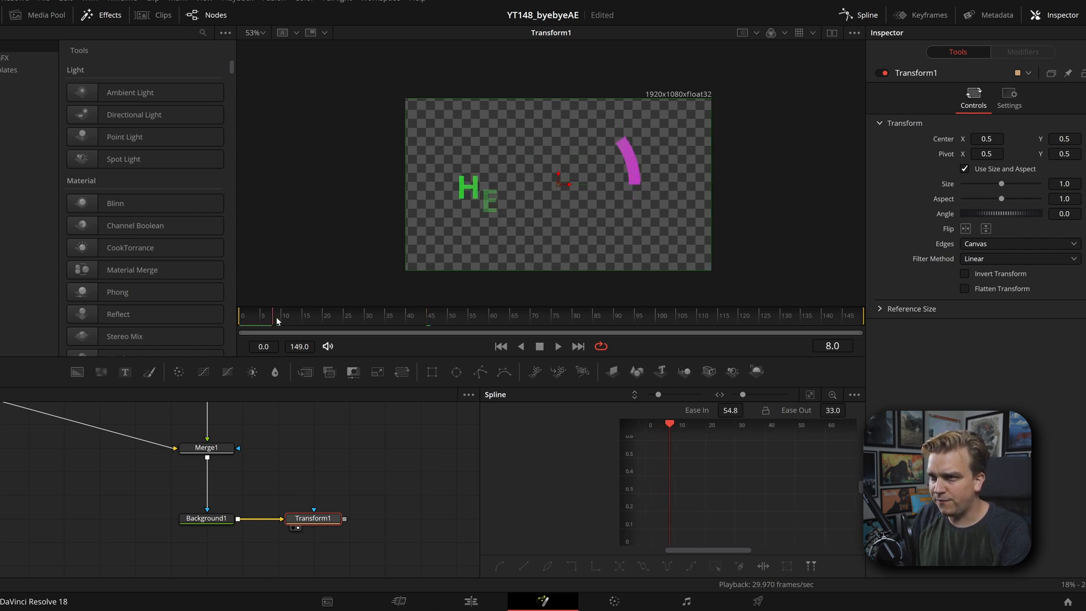
pyautogui.click(410, 314)
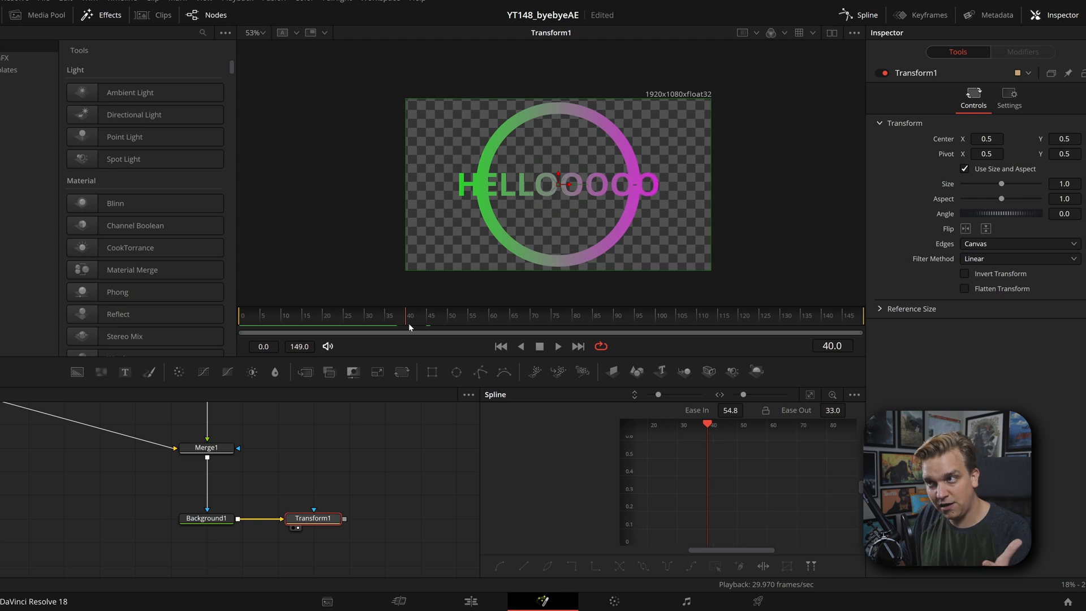
pyautogui.click(418, 316)
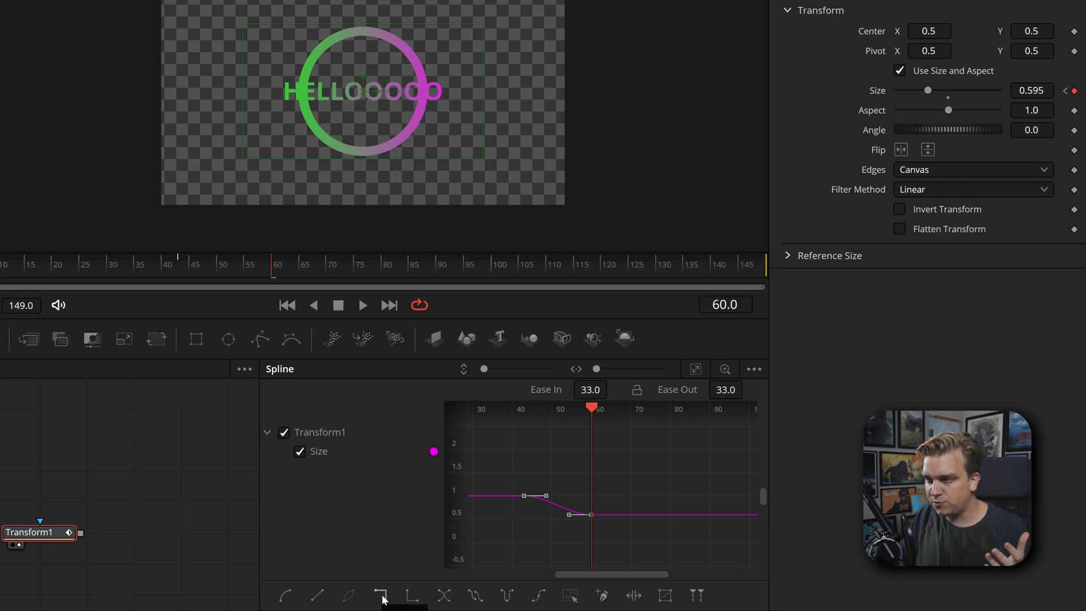
pyautogui.click(380, 594)
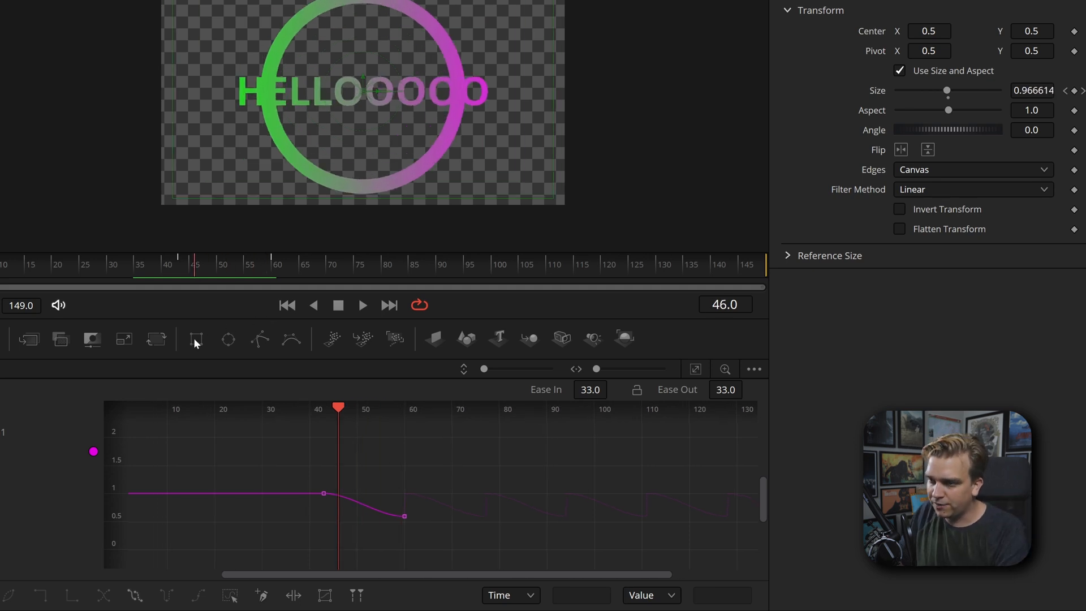
pyautogui.click(362, 304)
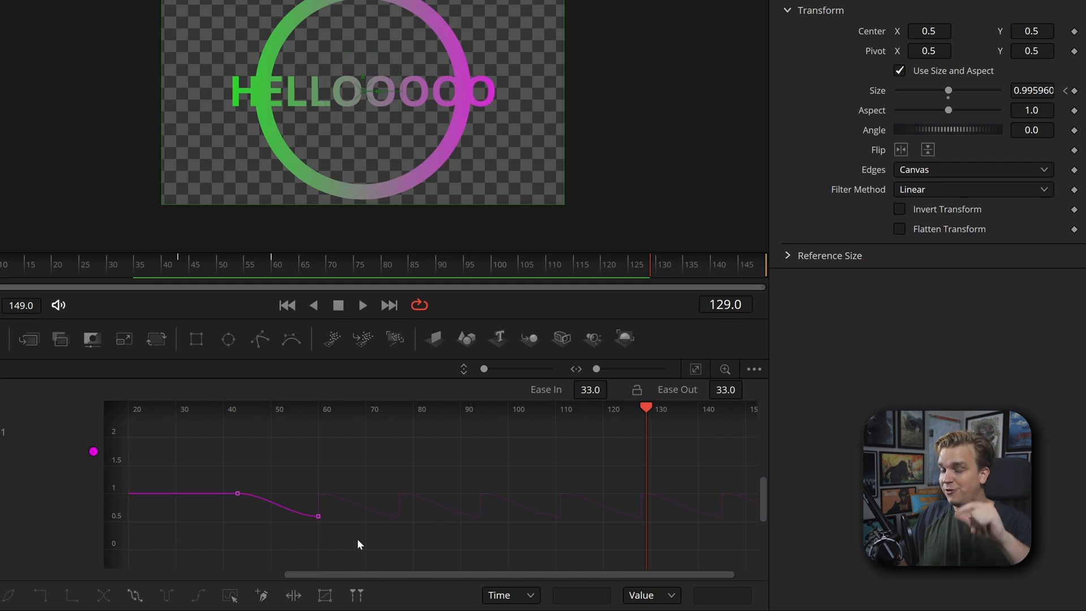
pyautogui.moveTo(310, 549)
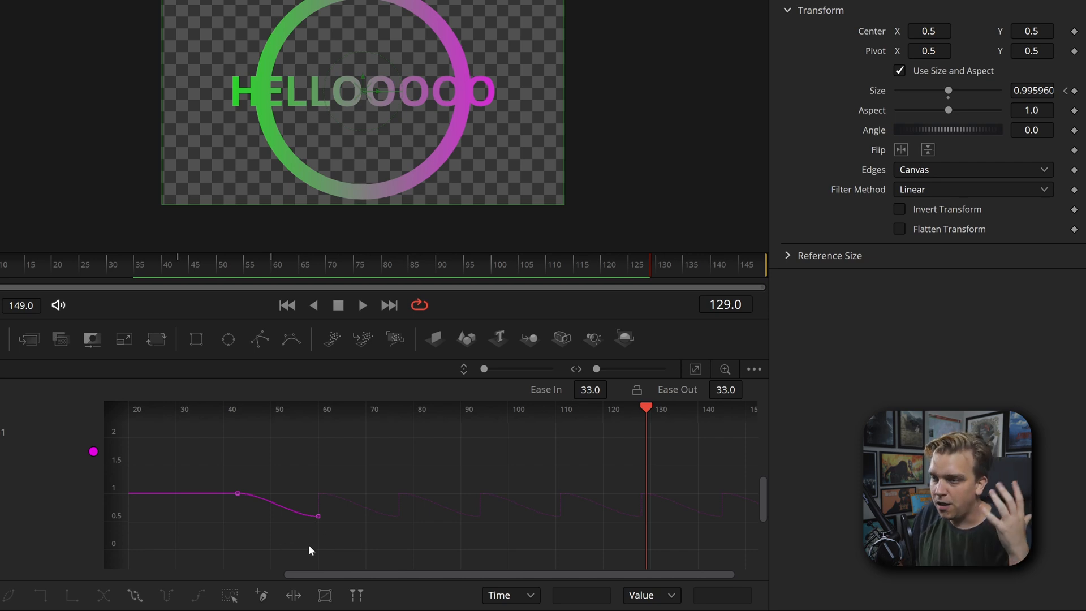
# Set the Size keyframes to Ping-Pong in the Spline editor
pyautogui.click(134, 596)
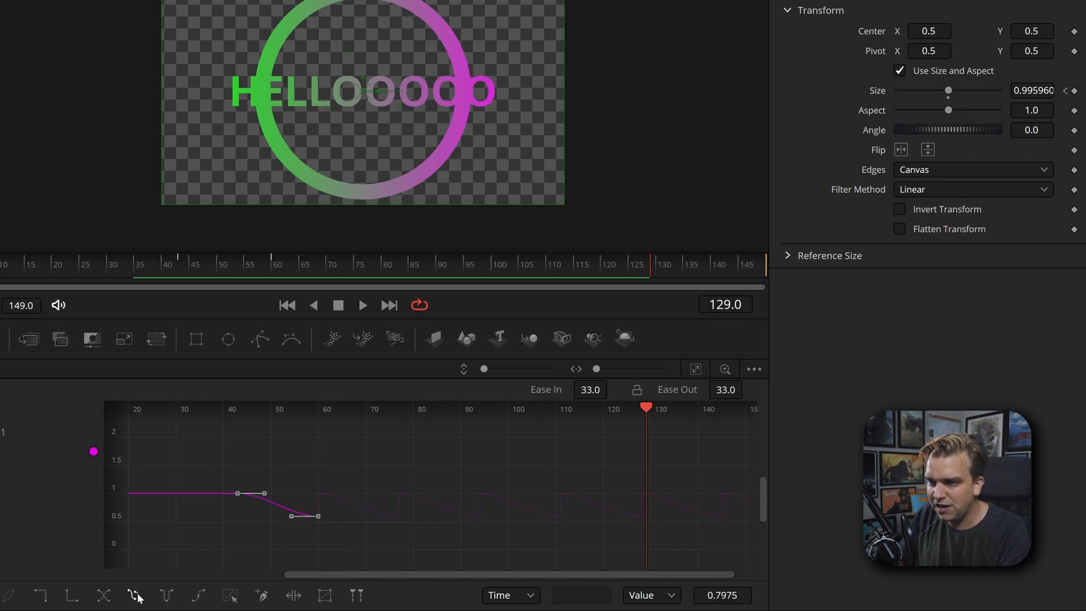
pyautogui.click(318, 263)
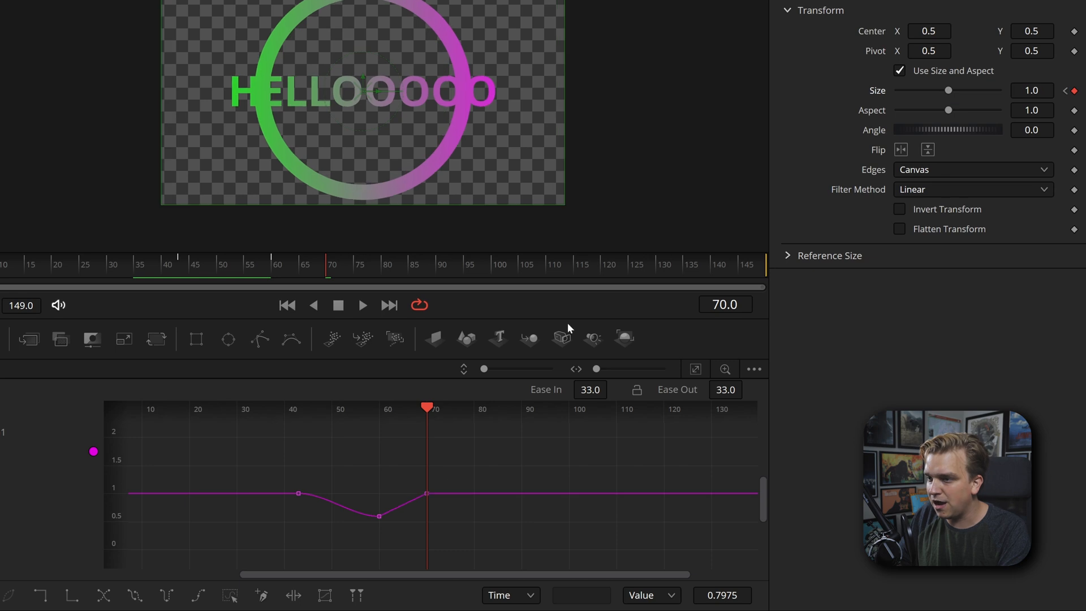
pyautogui.click(134, 595)
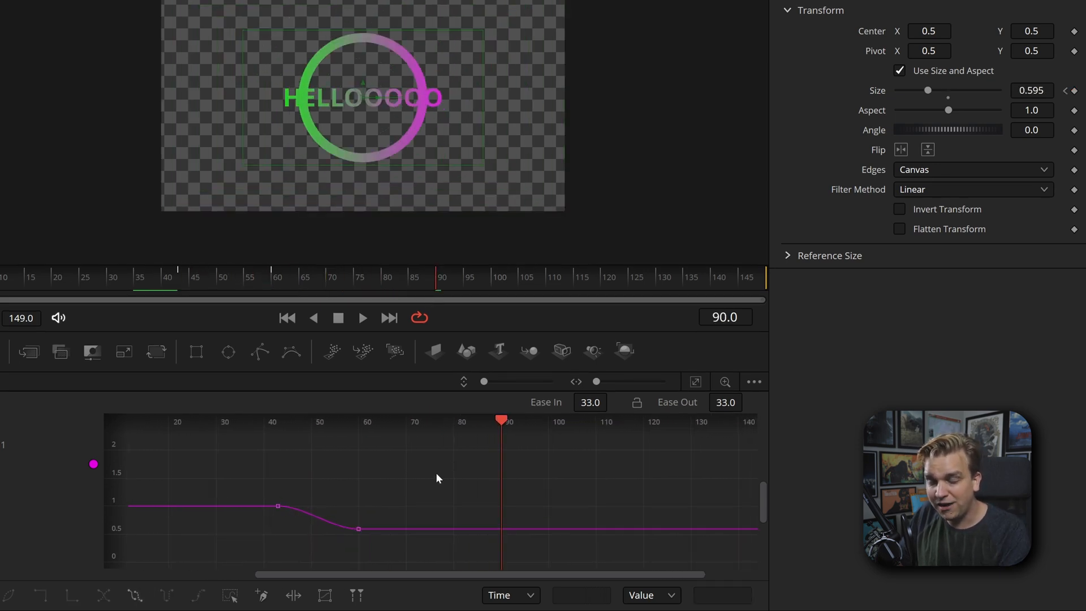
pyautogui.moveTo(228, 480)
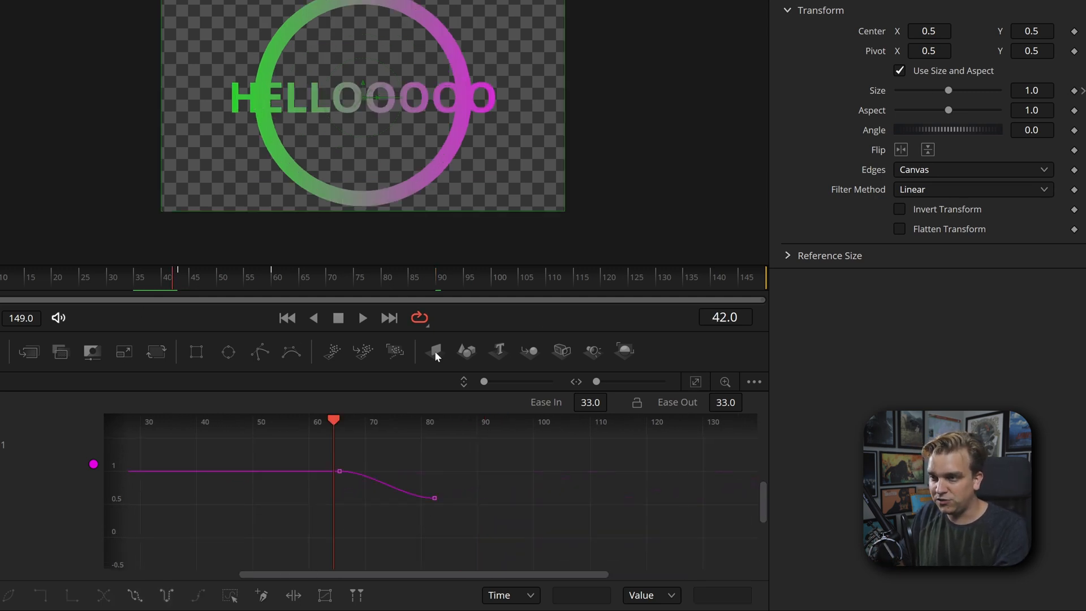
# Switch the Size keyframes to Set Relative and scrub to around frame 68 to check the repeat
pyautogui.click(362, 318)
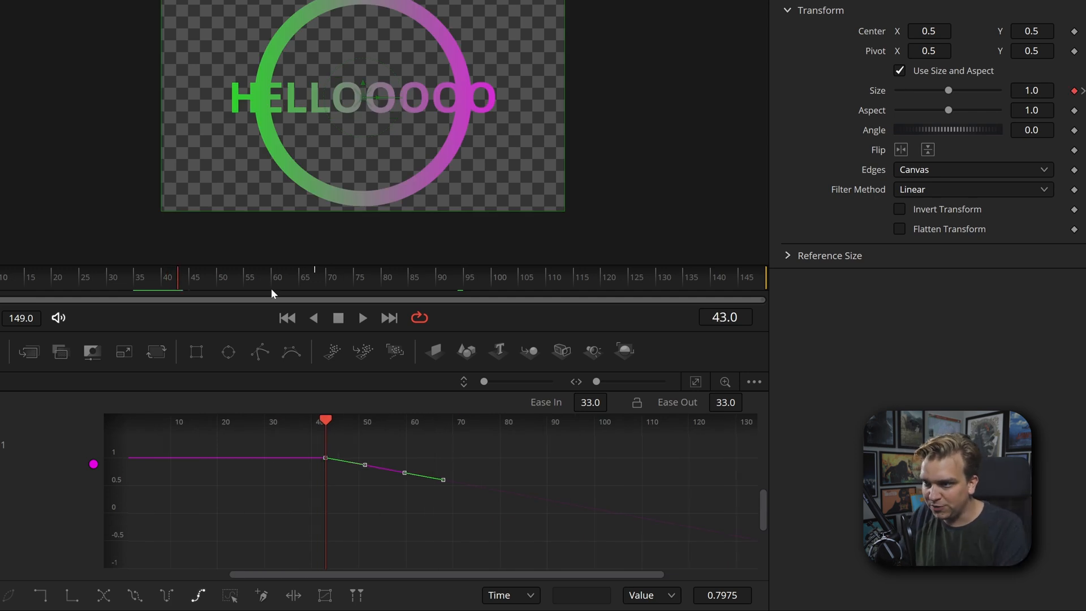
pyautogui.click(362, 317)
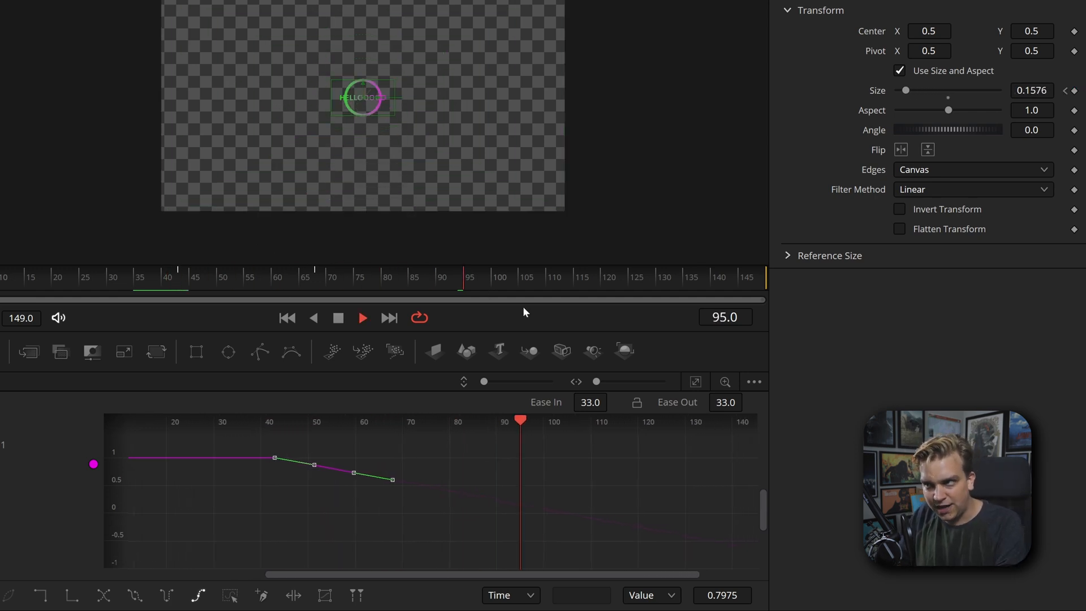
pyautogui.click(316, 276)
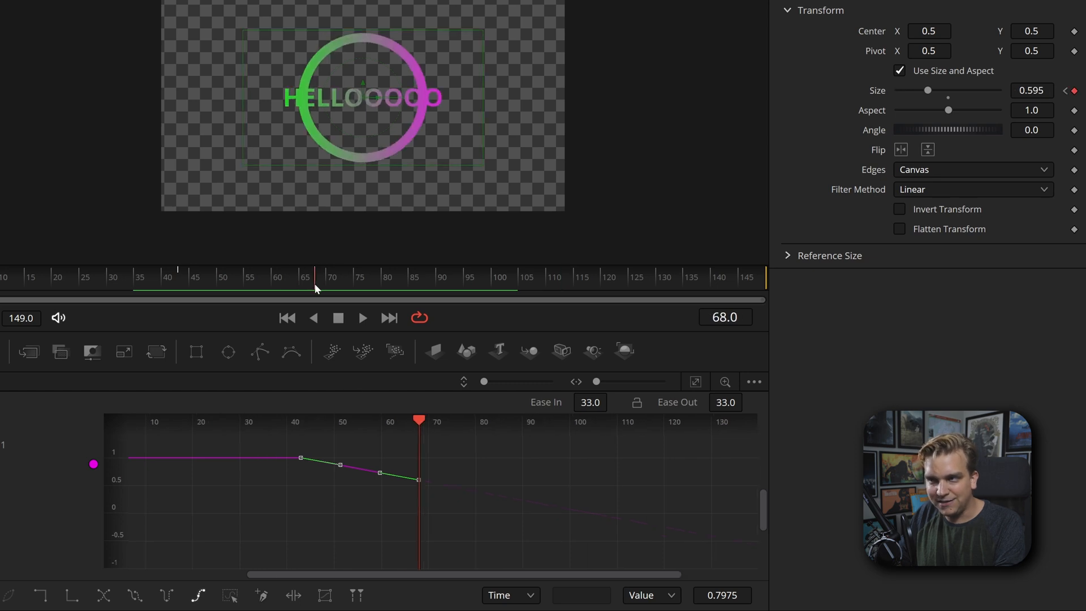
pyautogui.moveTo(253, 433)
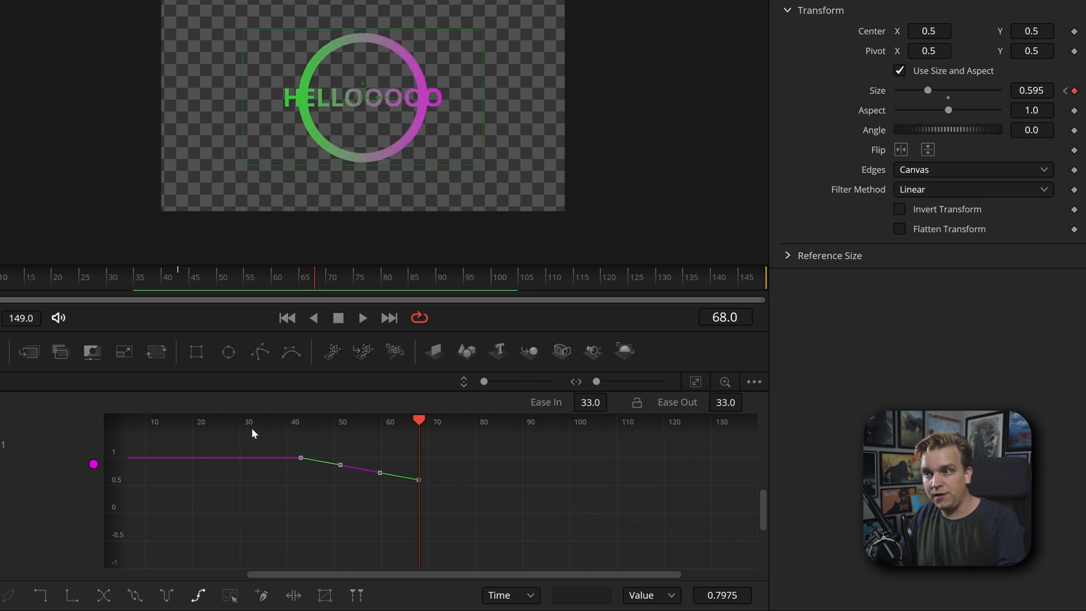